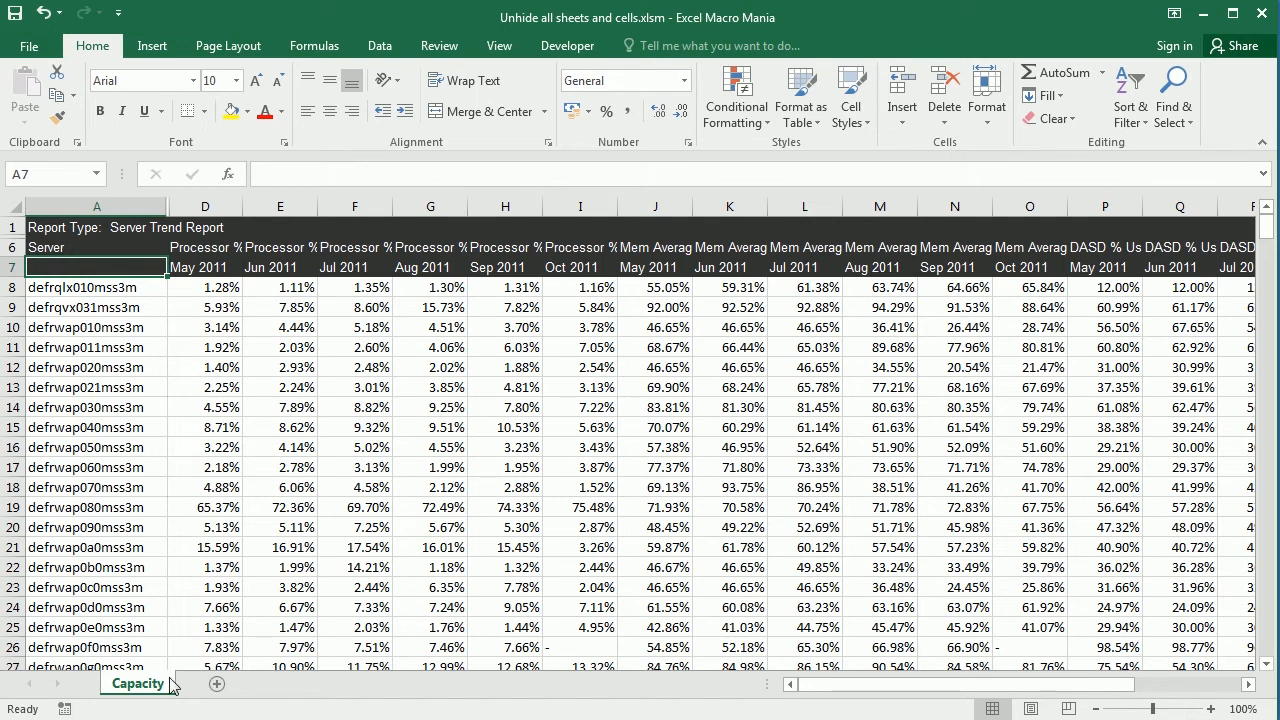
mouse_move(198, 527)
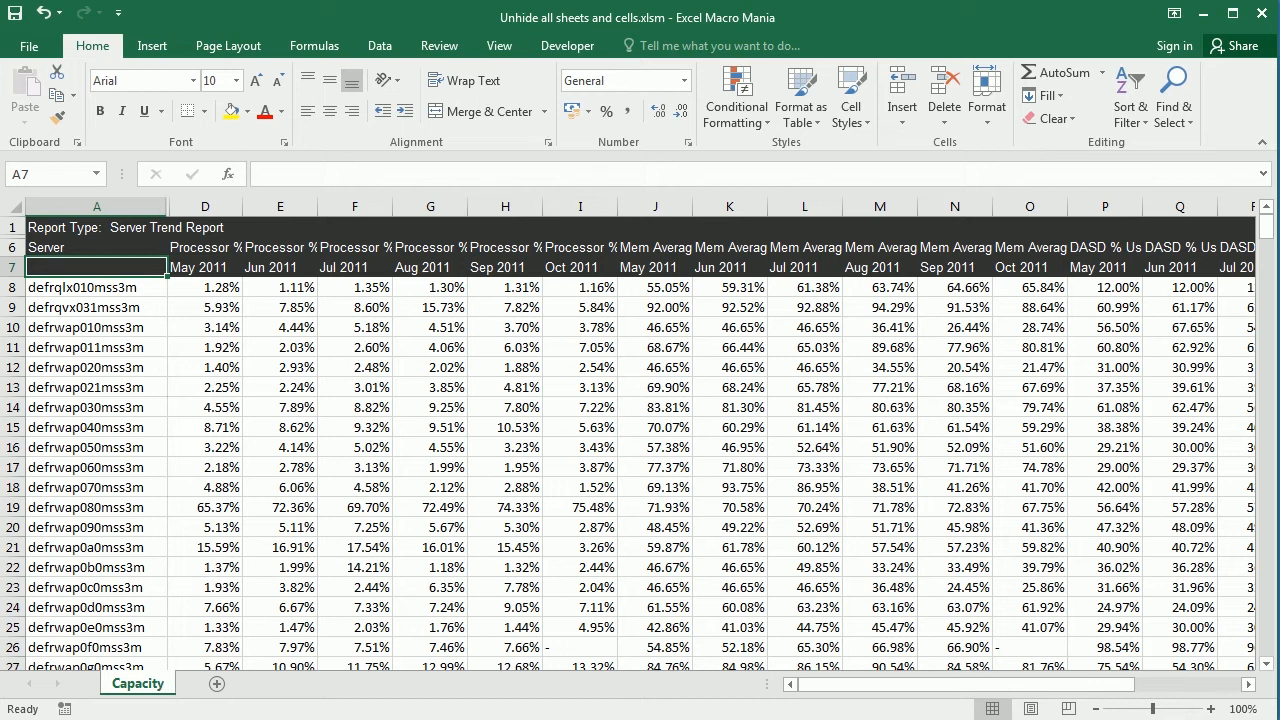
Check the Capacity sheet's hidden sheets list, then dismiss it without unhiding anything.
right_click(135, 683)
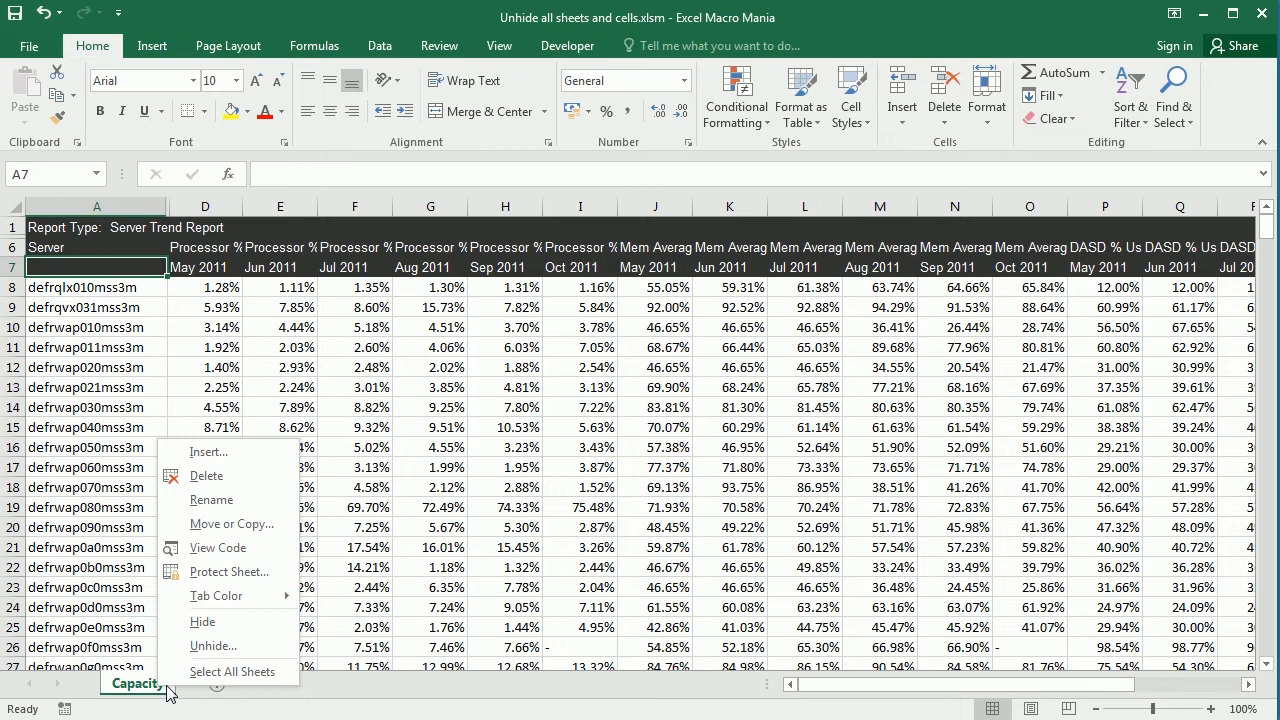
mouse_move(212, 646)
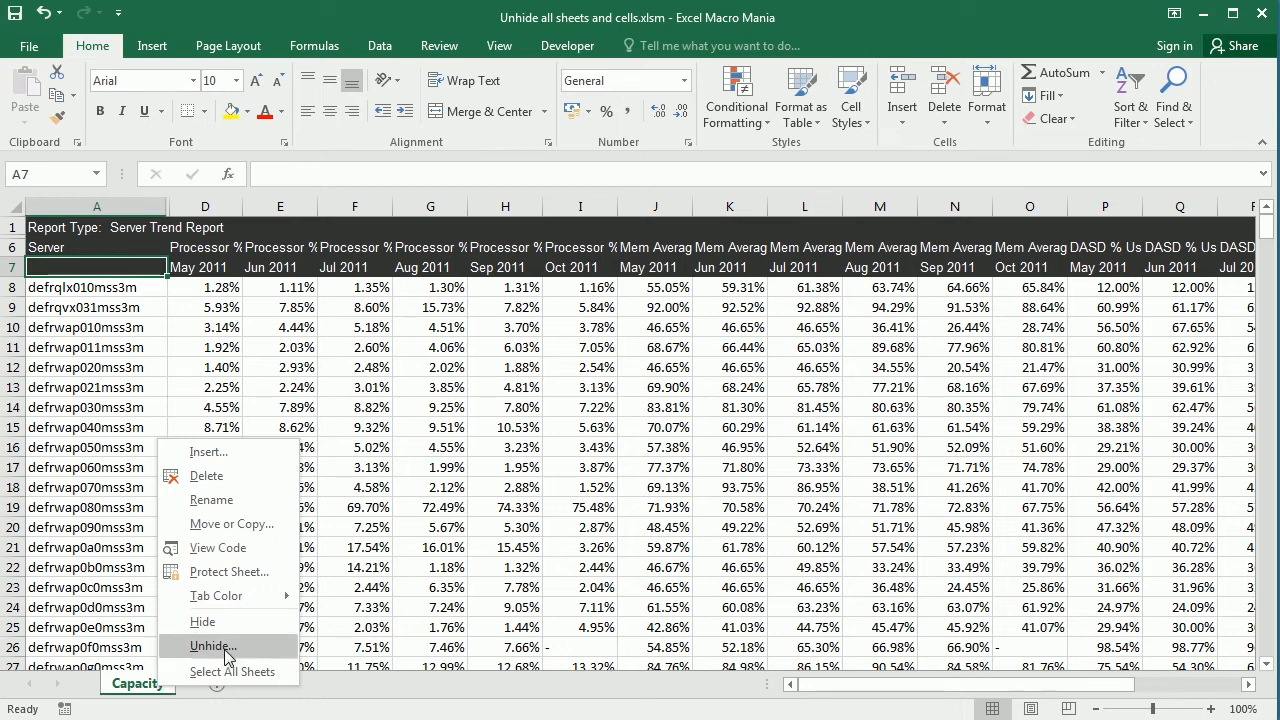
left_click(213, 646)
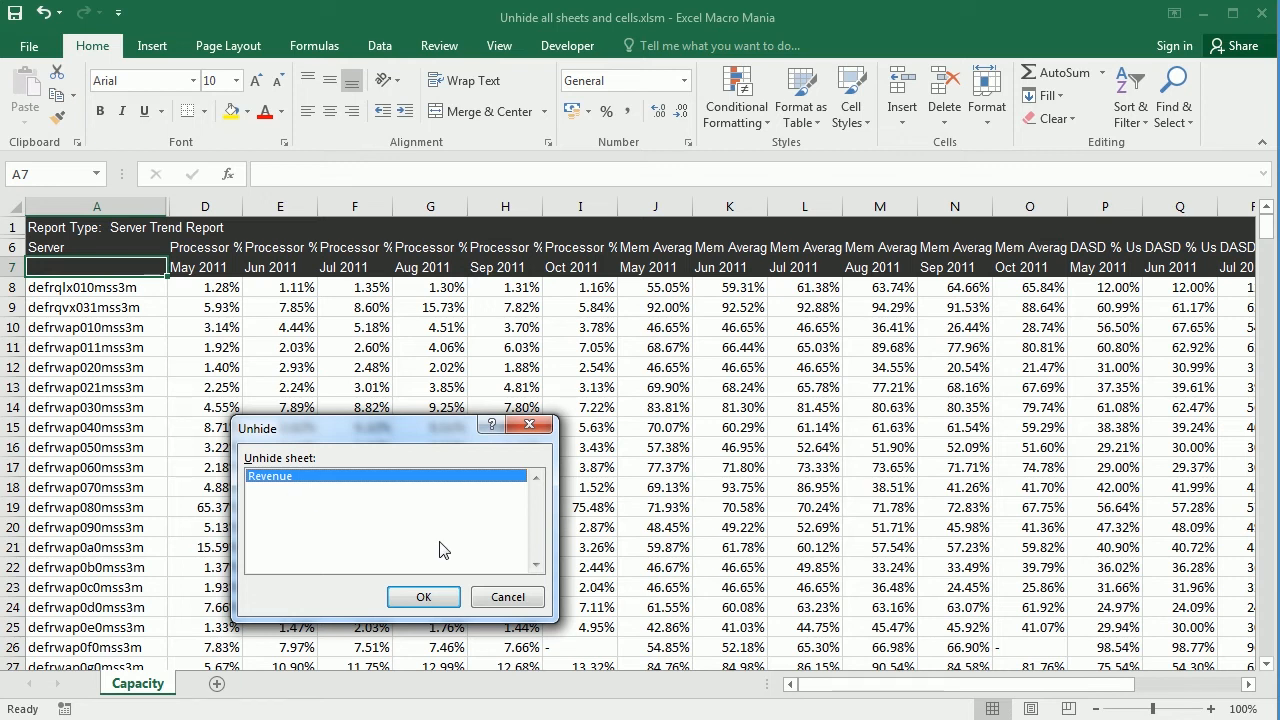
mouse_move(461, 582)
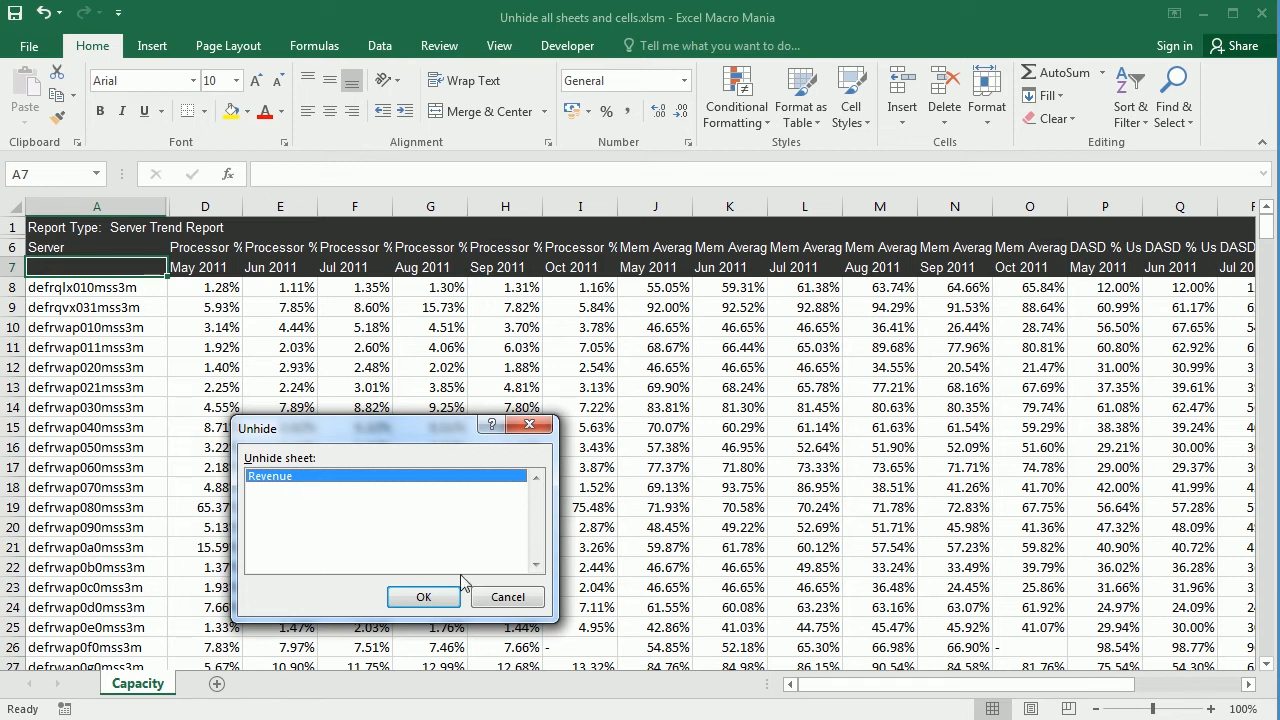
left_click(423, 597)
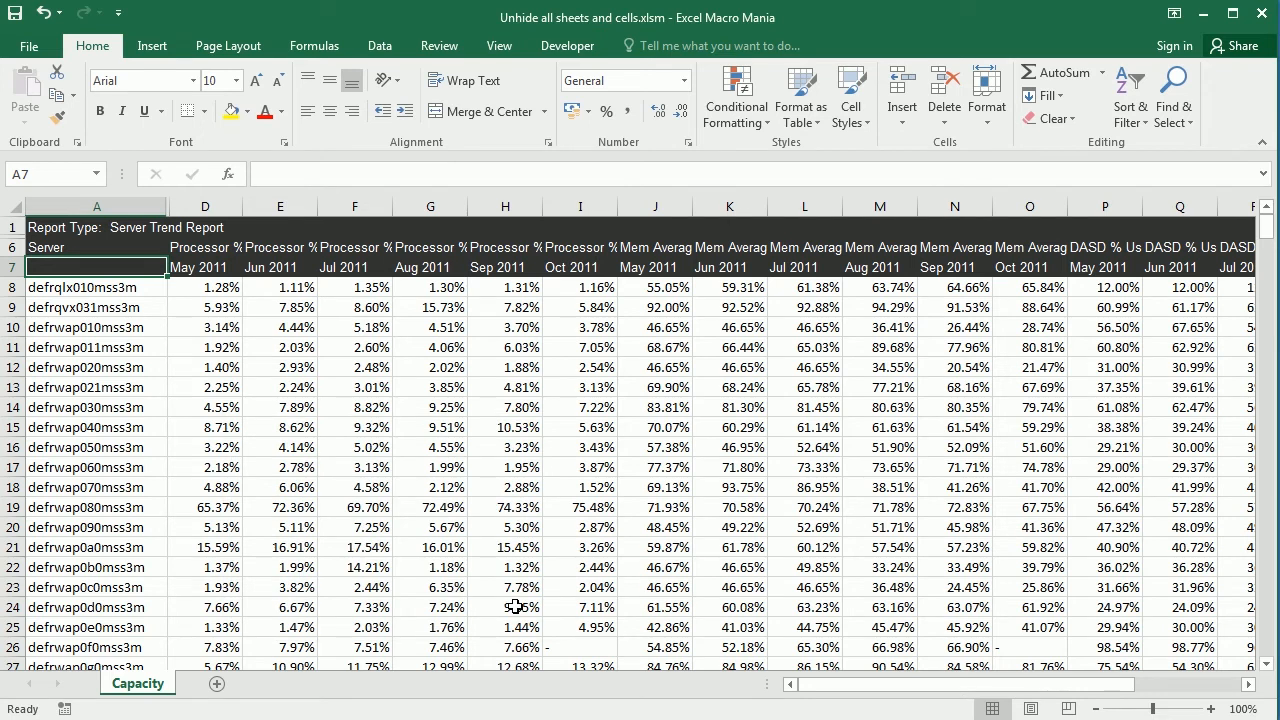
mouse_move(213, 691)
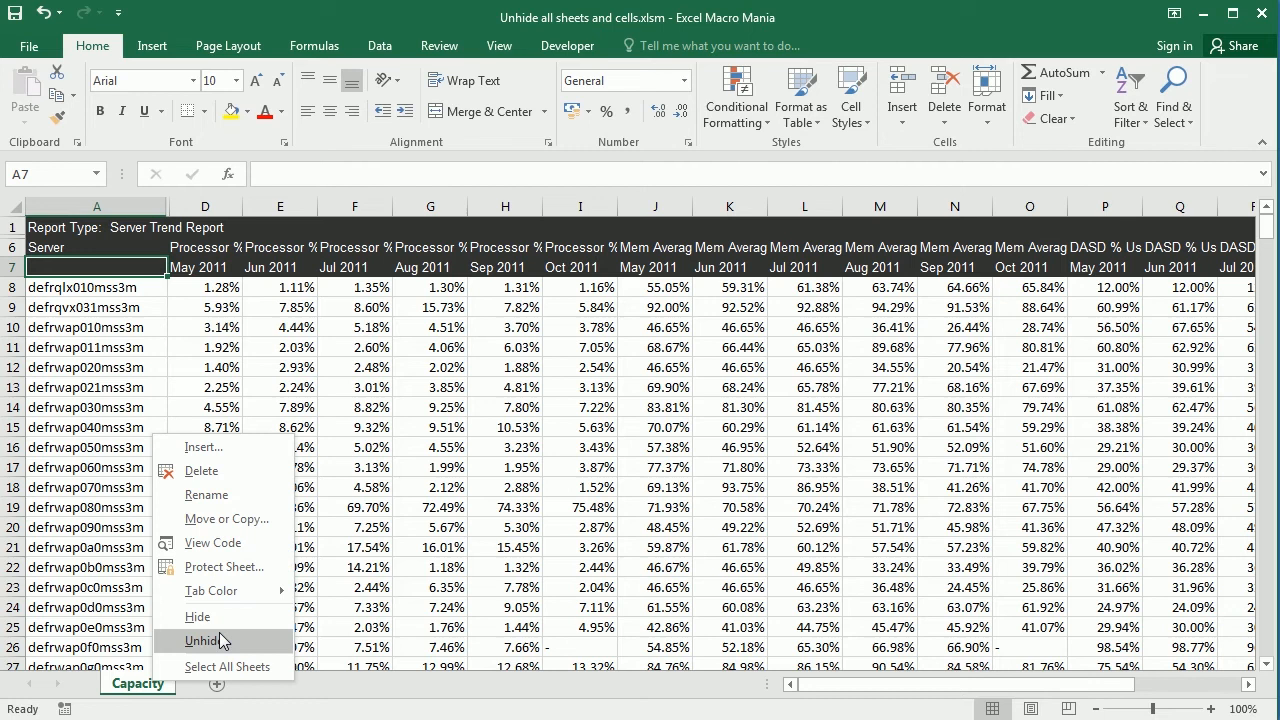
left_click(207, 641)
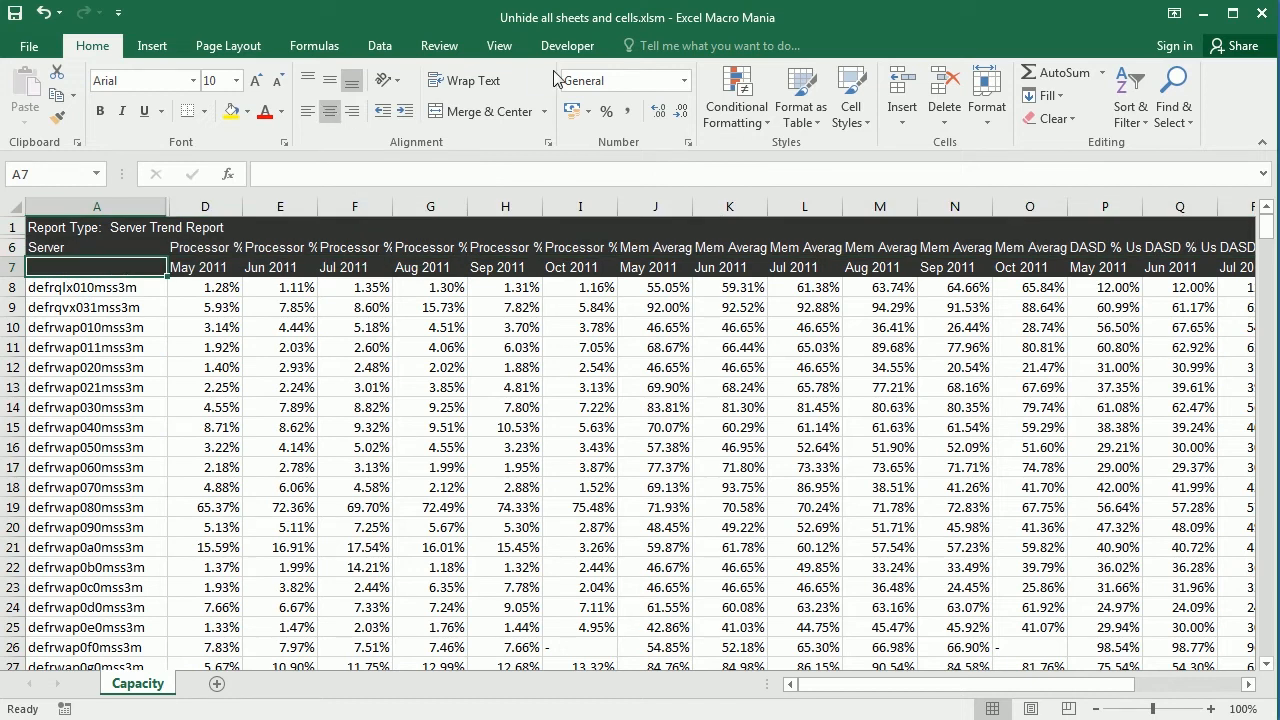
Run the UnhideAllSheets macro from the View tab's Macros list.
left_click(499, 46)
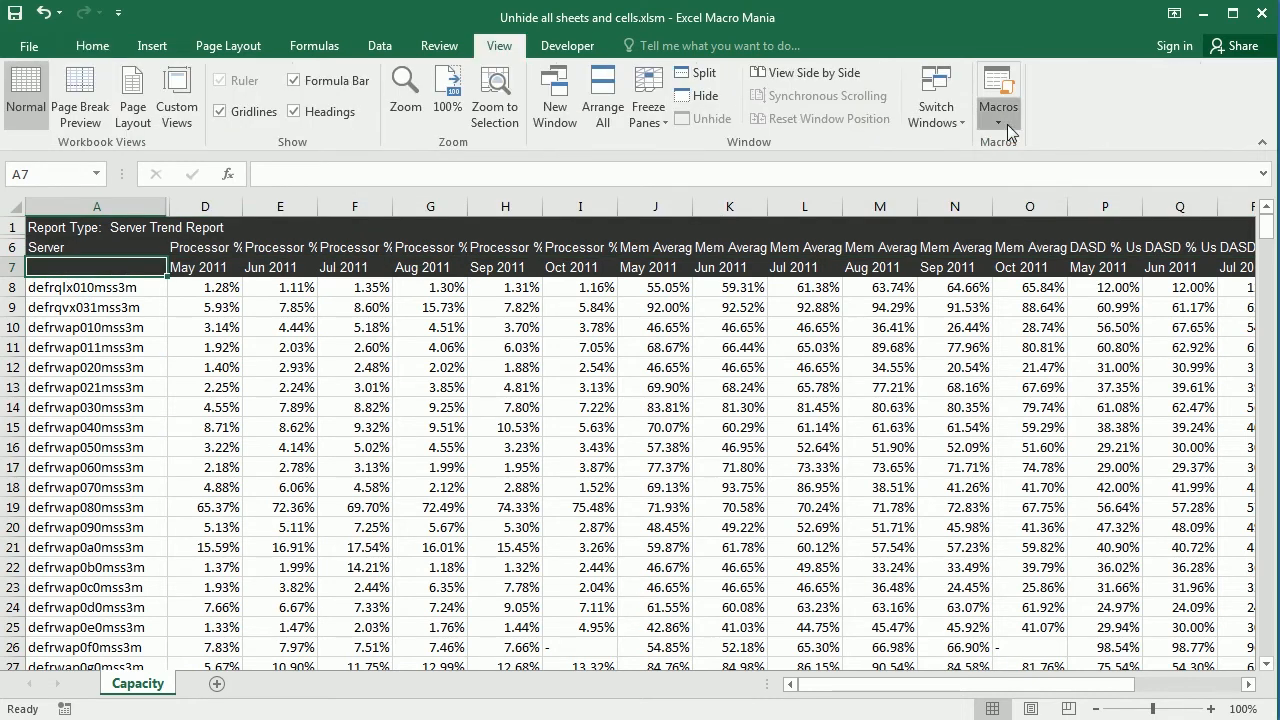
left_click(999, 90)
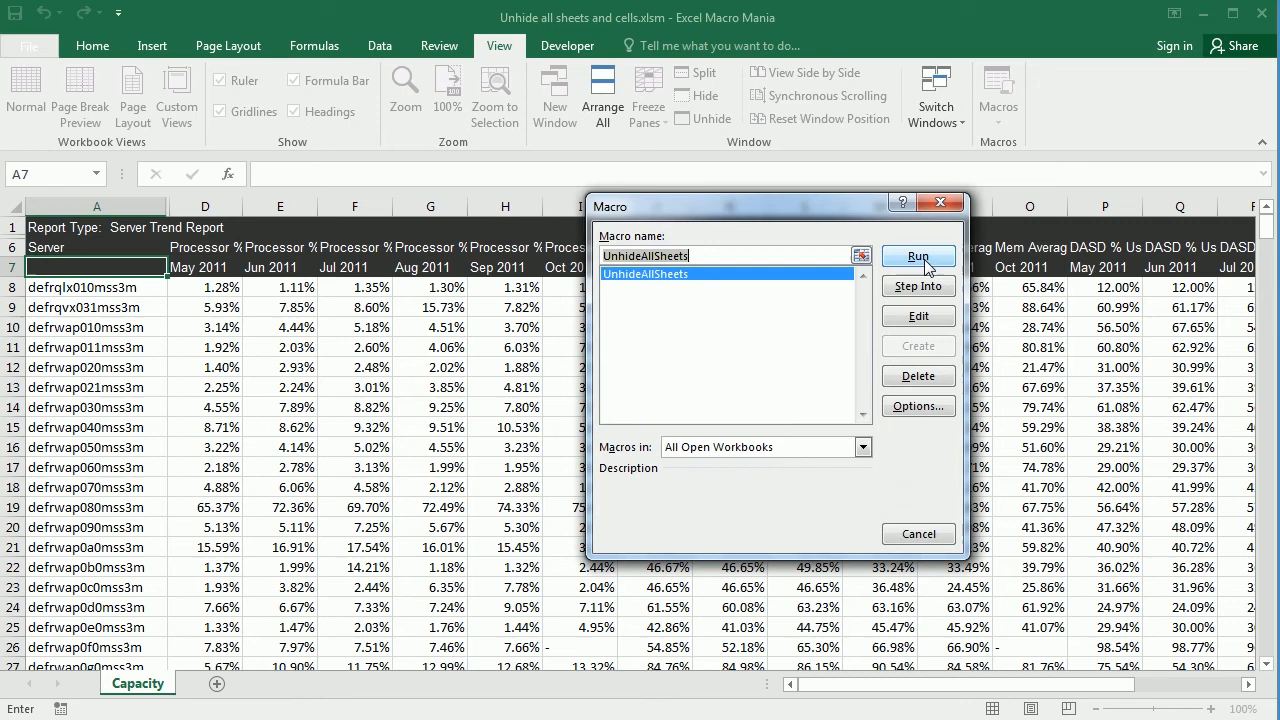
left_click(918, 256)
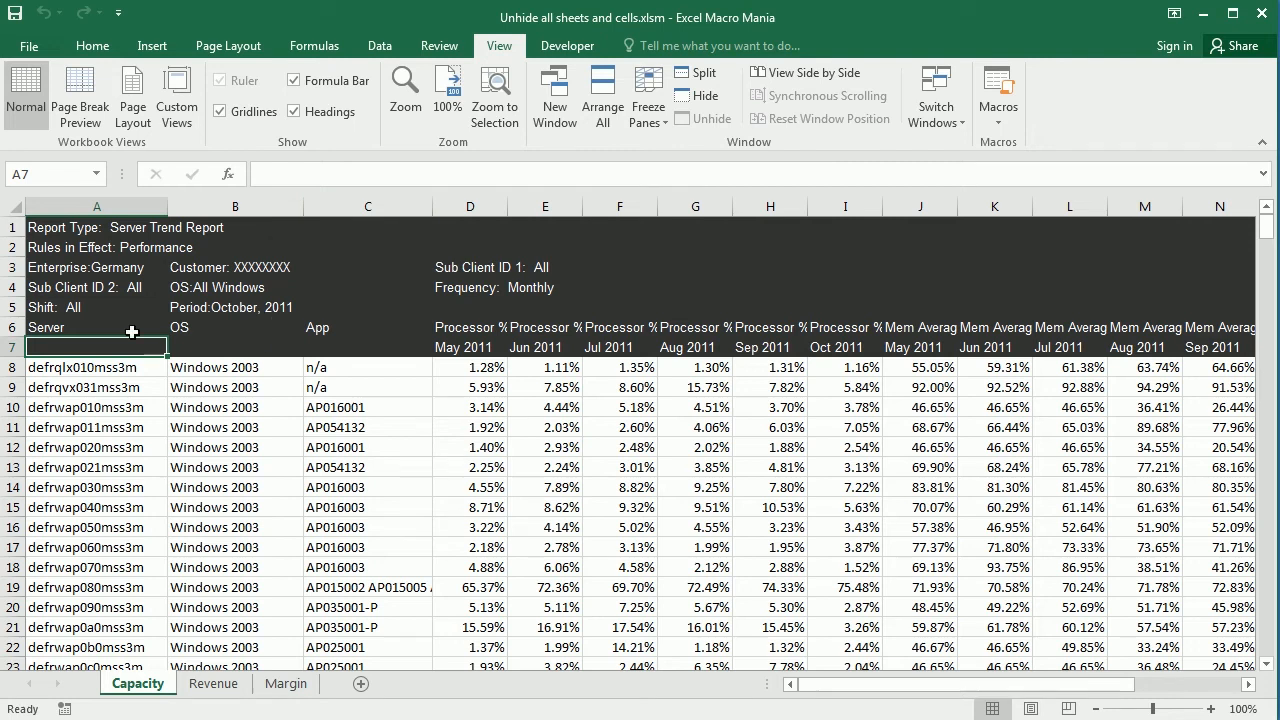
mouse_move(201, 369)
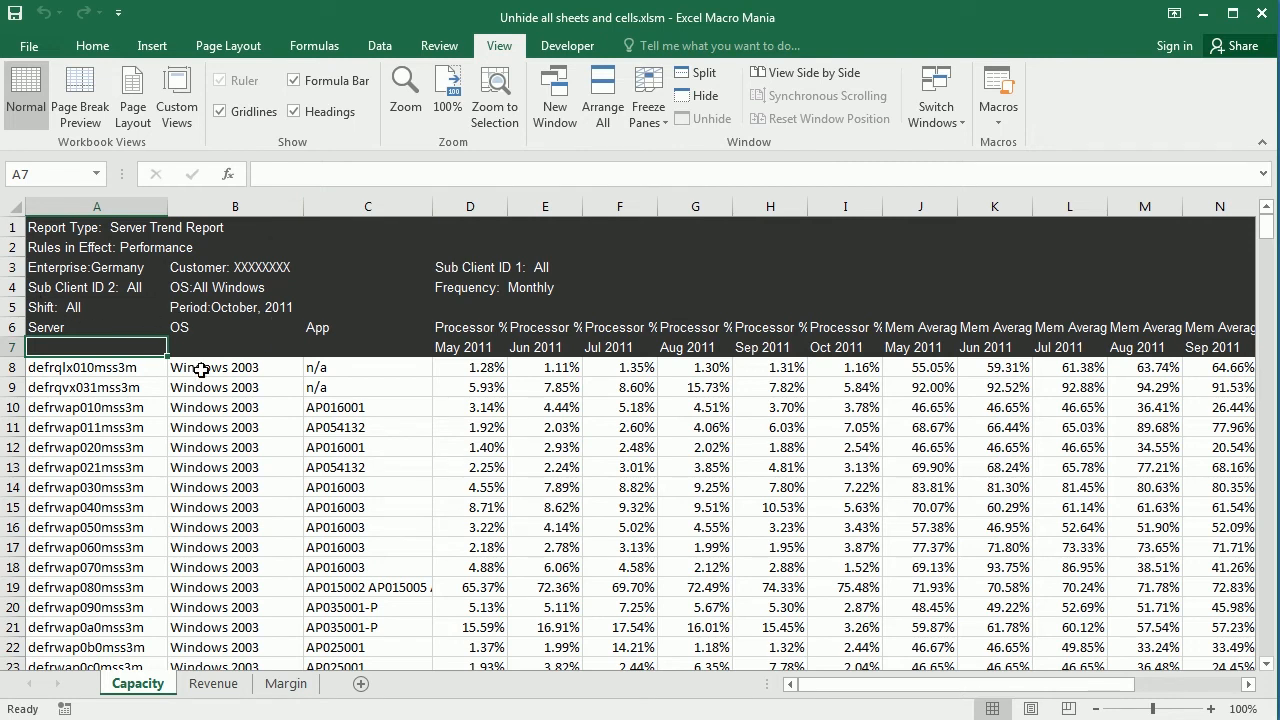
mouse_move(1262, 12)
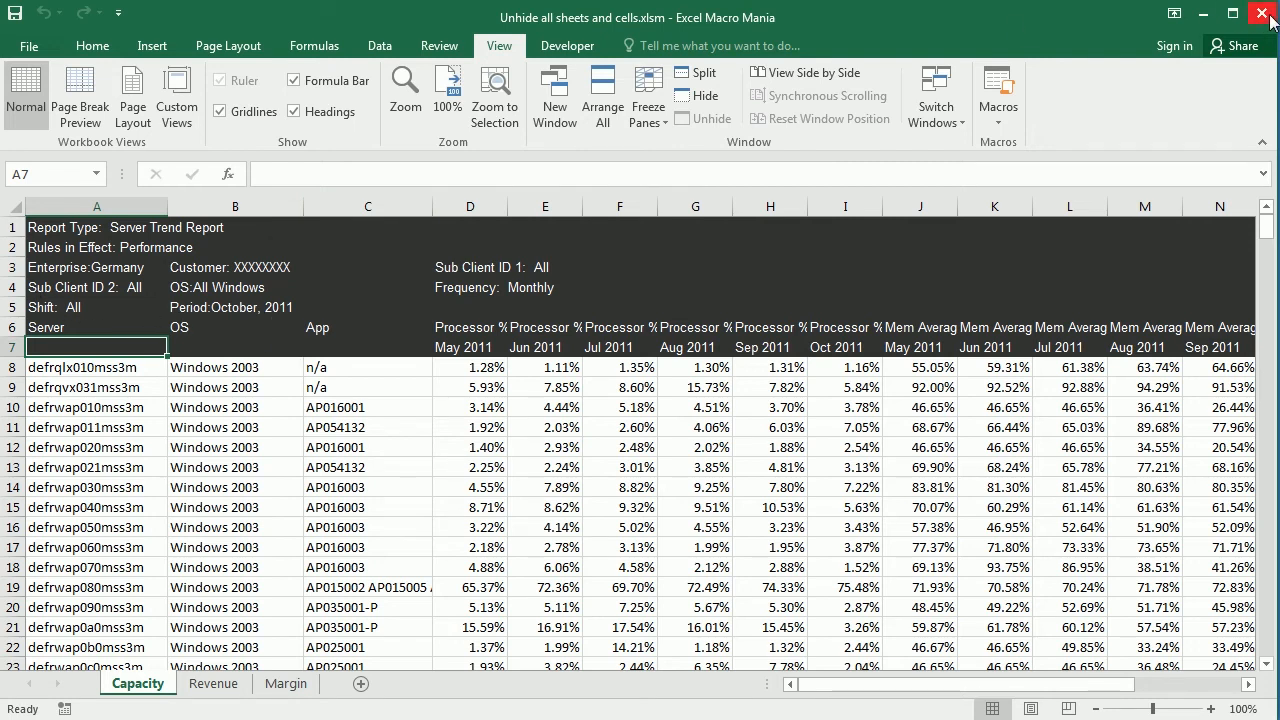
Close the Unhide all sheets and cells workbook, answer the save prompt, and show Developer commands in Book1.
left_click(1262, 12)
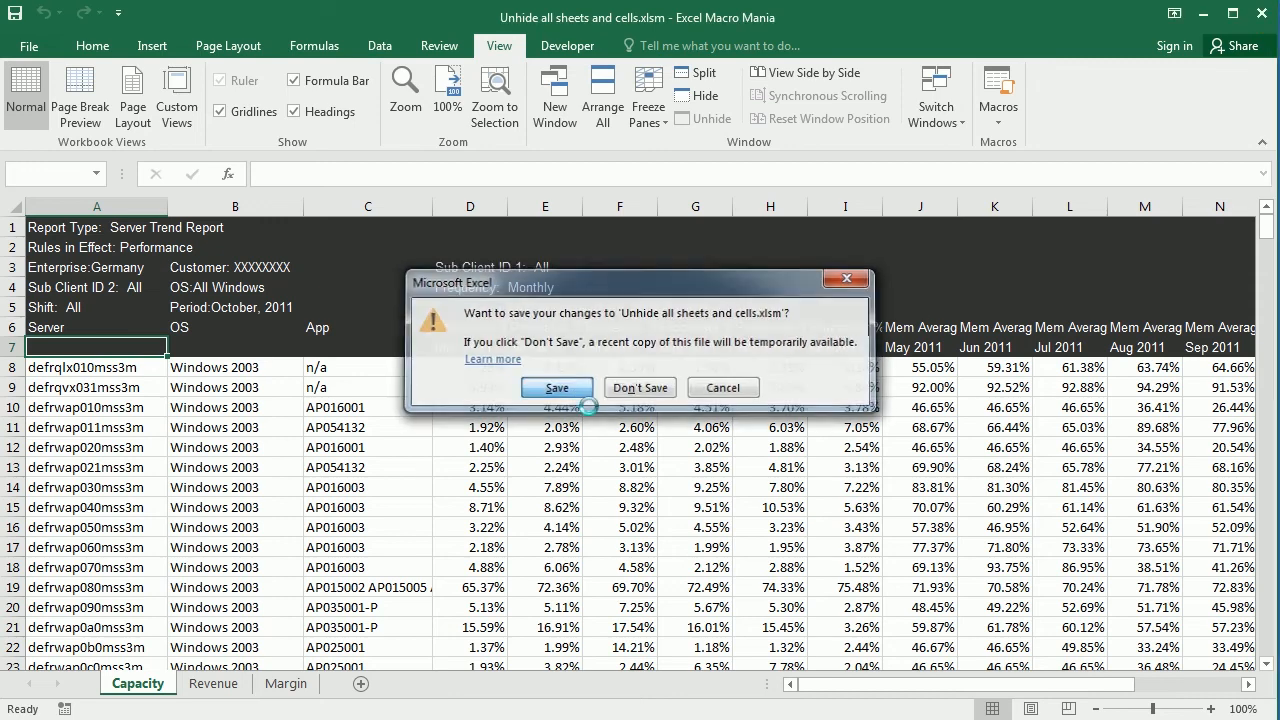
left_click(639, 387)
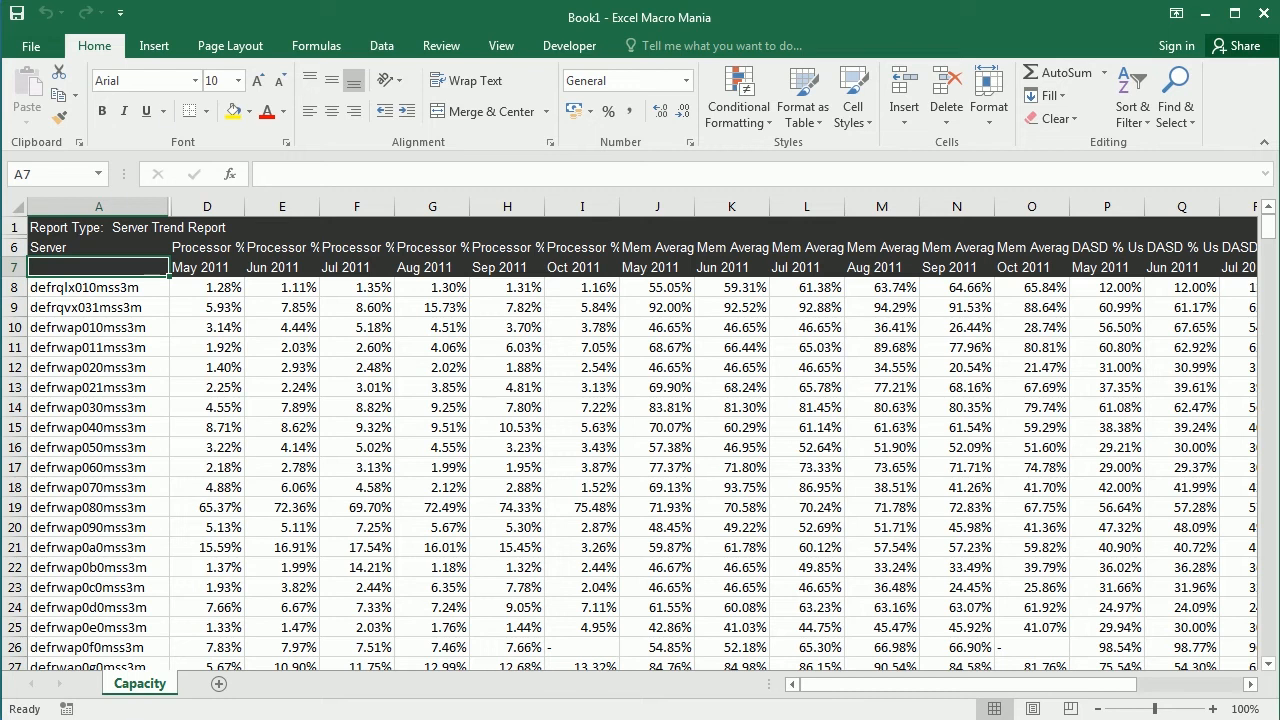
left_click(568, 45)
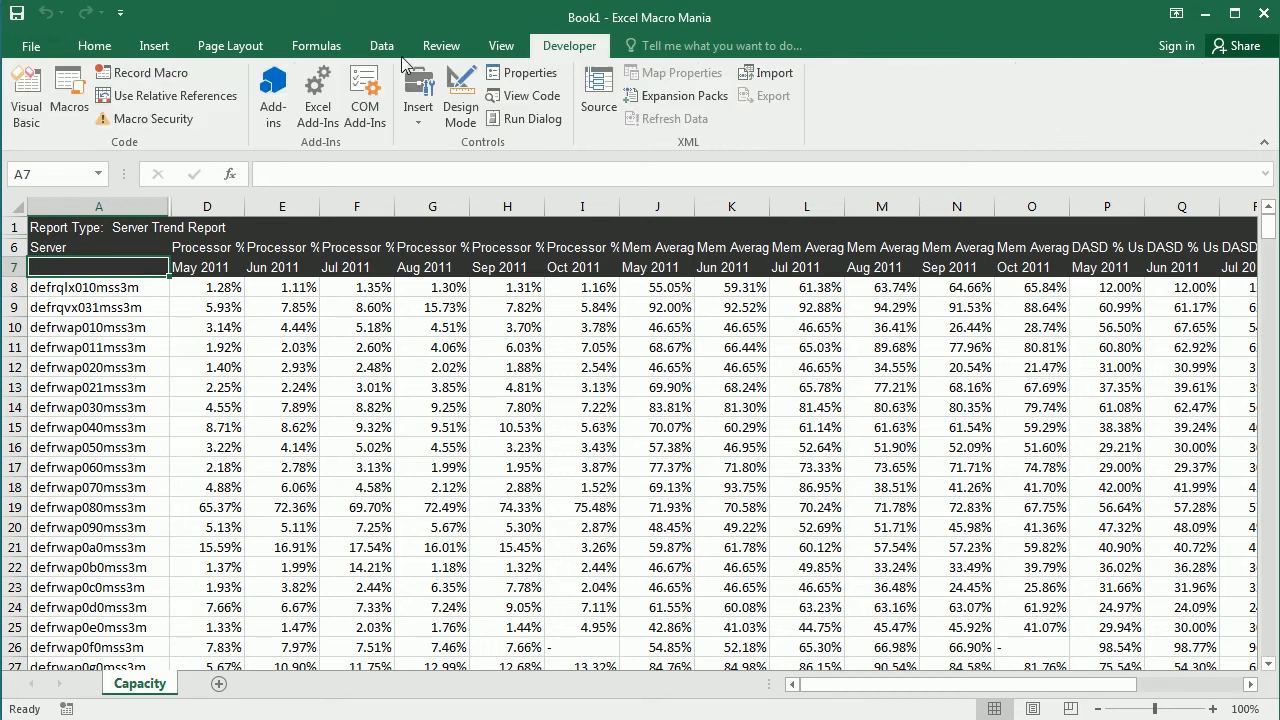
Open Book1 in the VBA editor, check Margin's very hidden Visible property, then select Module1.
left_click(24, 92)
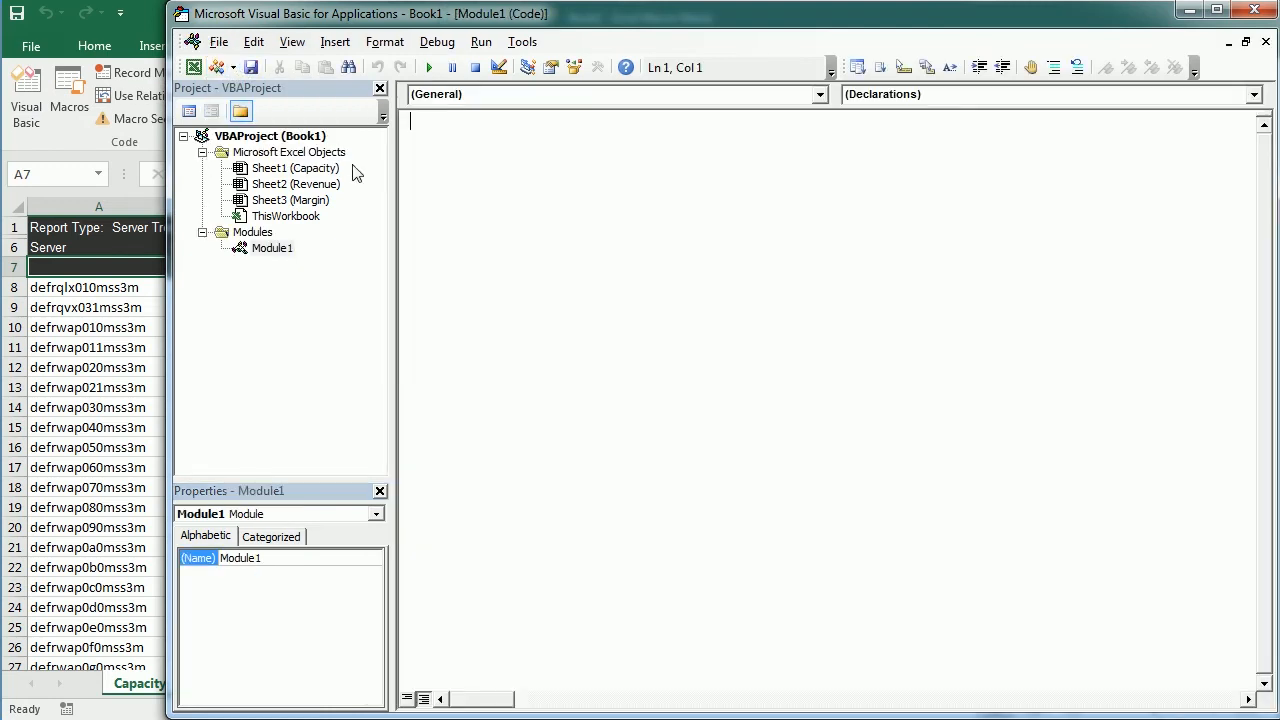
mouse_move(305, 184)
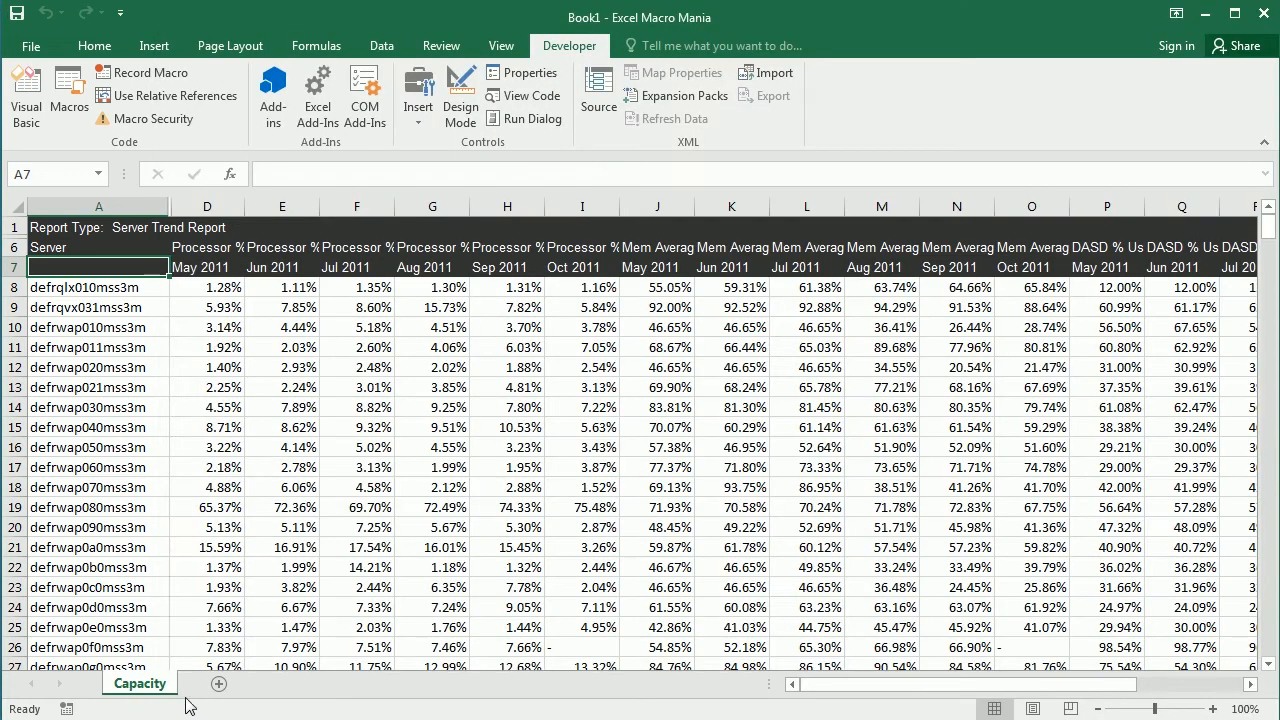
left_click(25, 95)
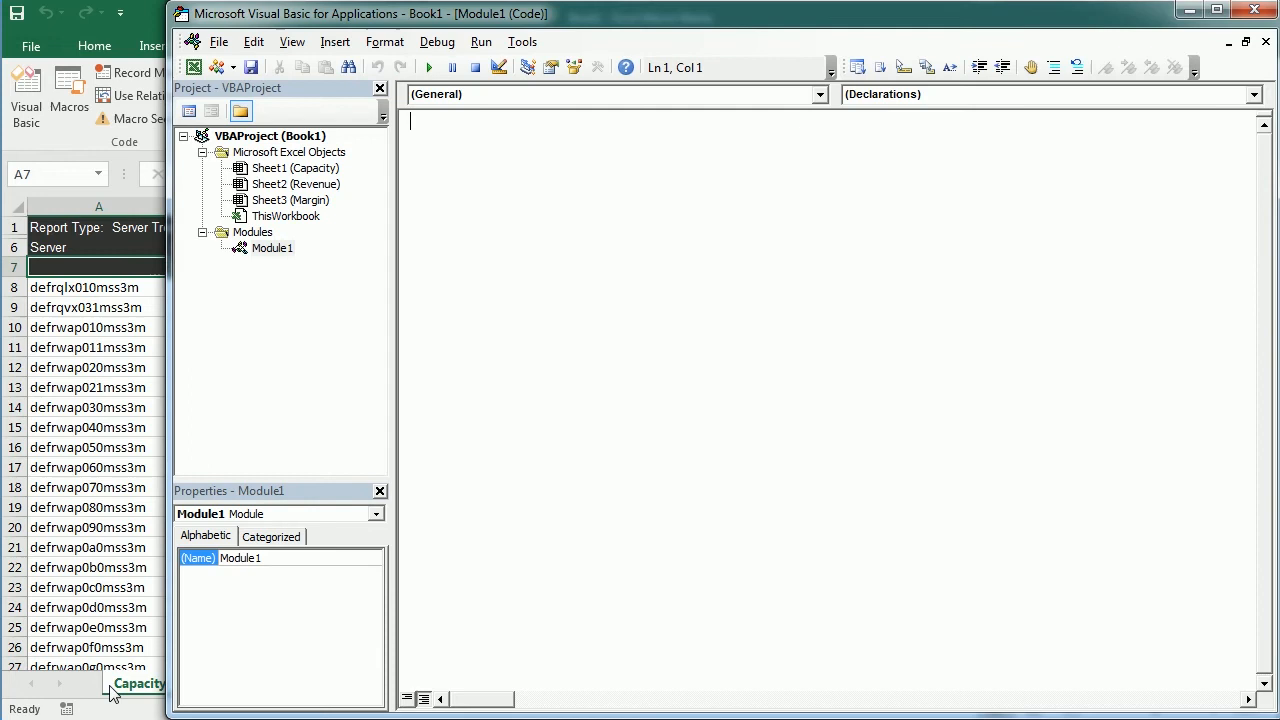
mouse_move(290, 200)
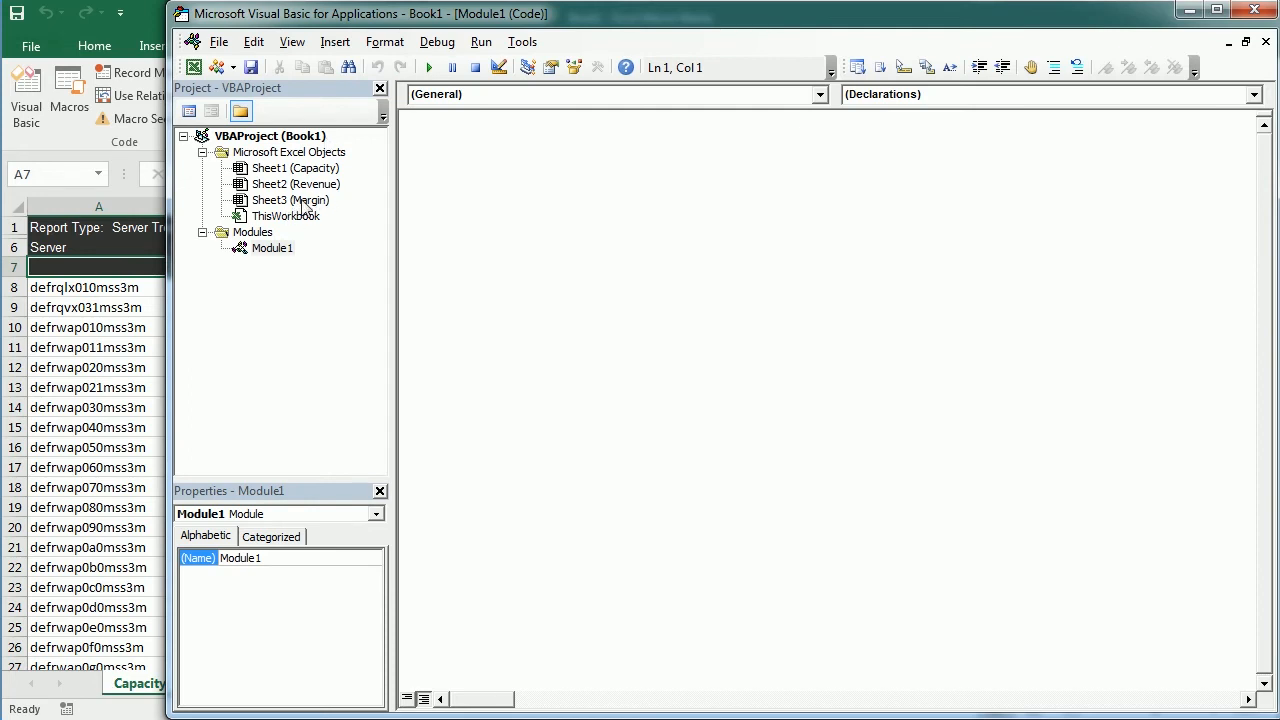
left_click(290, 200)
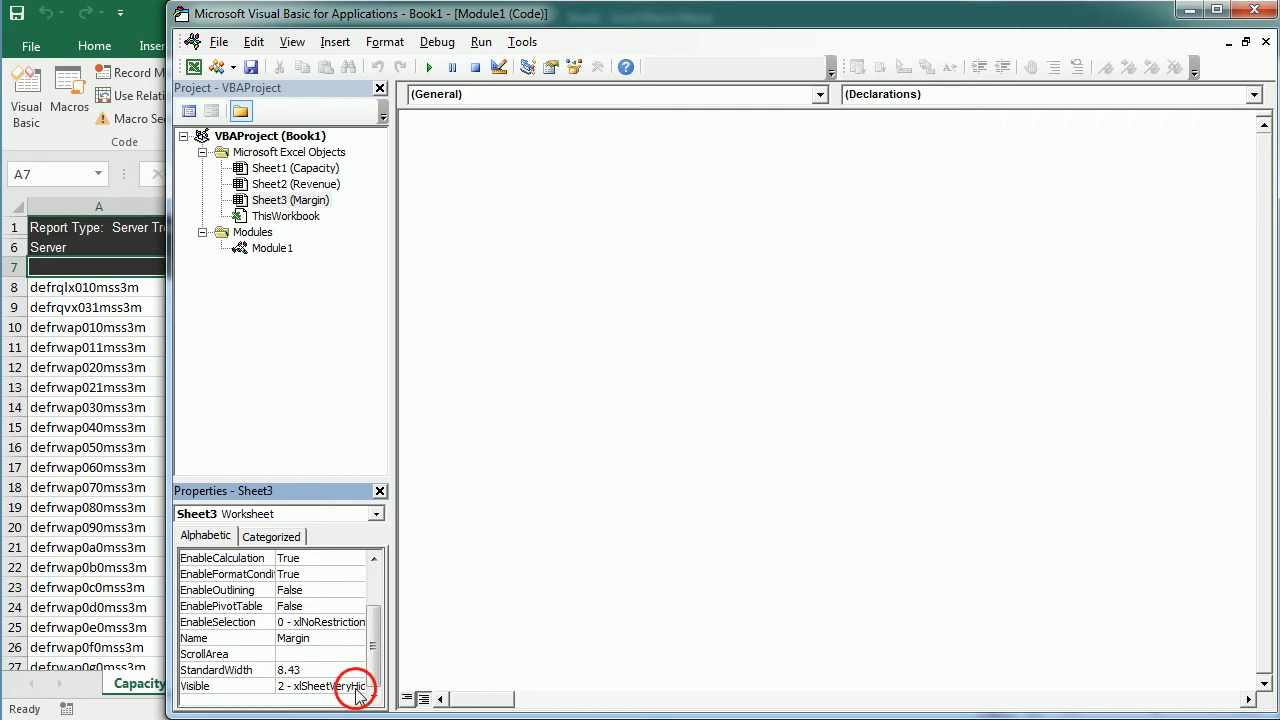
left_click(357, 694)
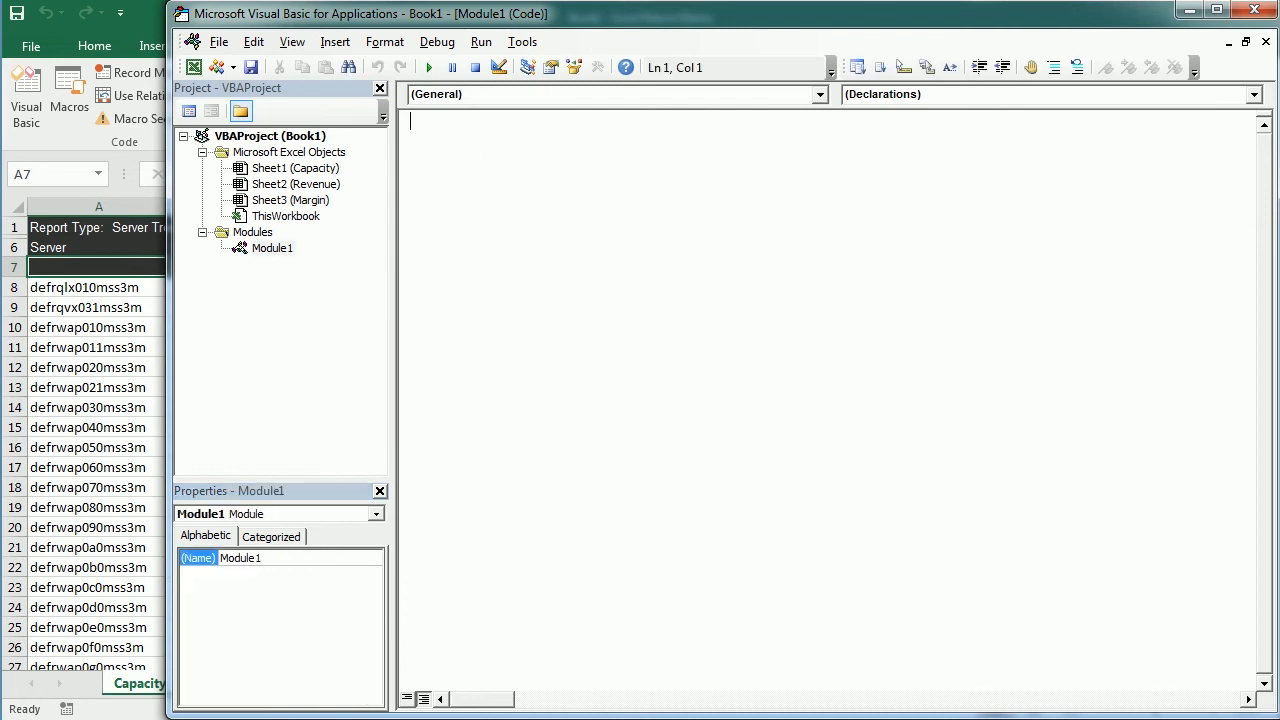
Start Sub UnhideSheetsAndCells declaring ws as Worksheet.
type("sub")
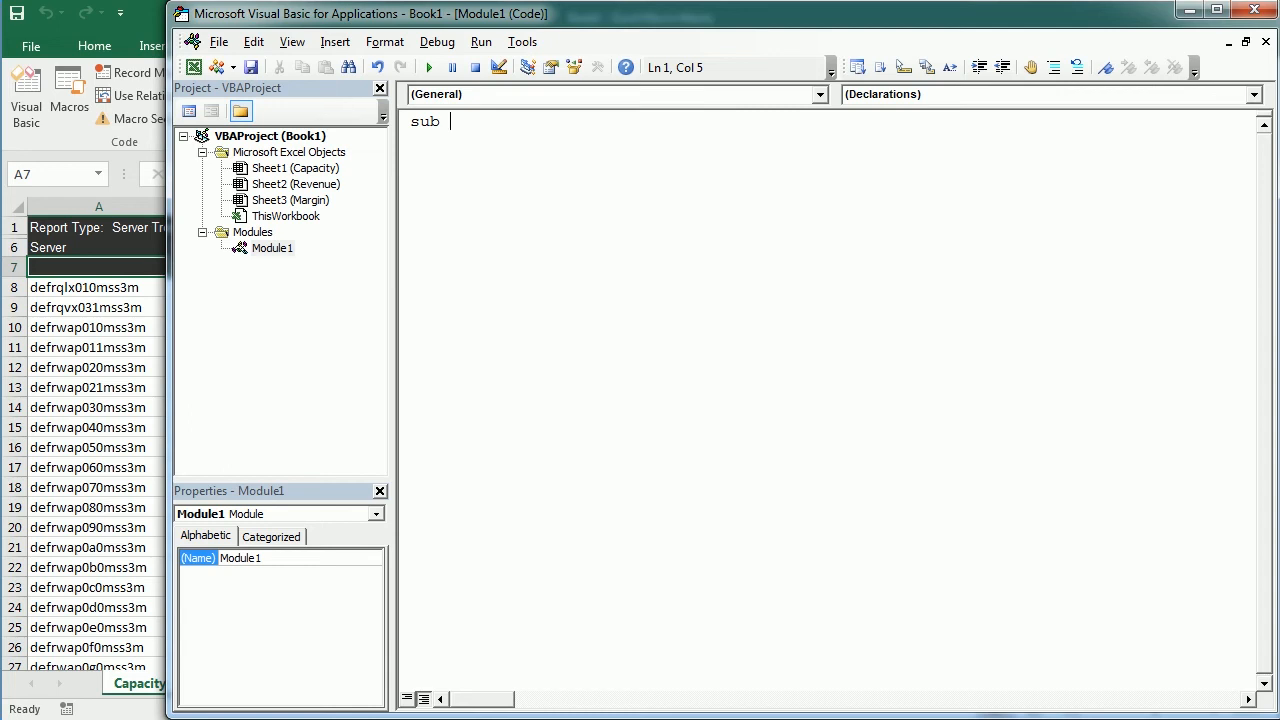
type("Unhide")
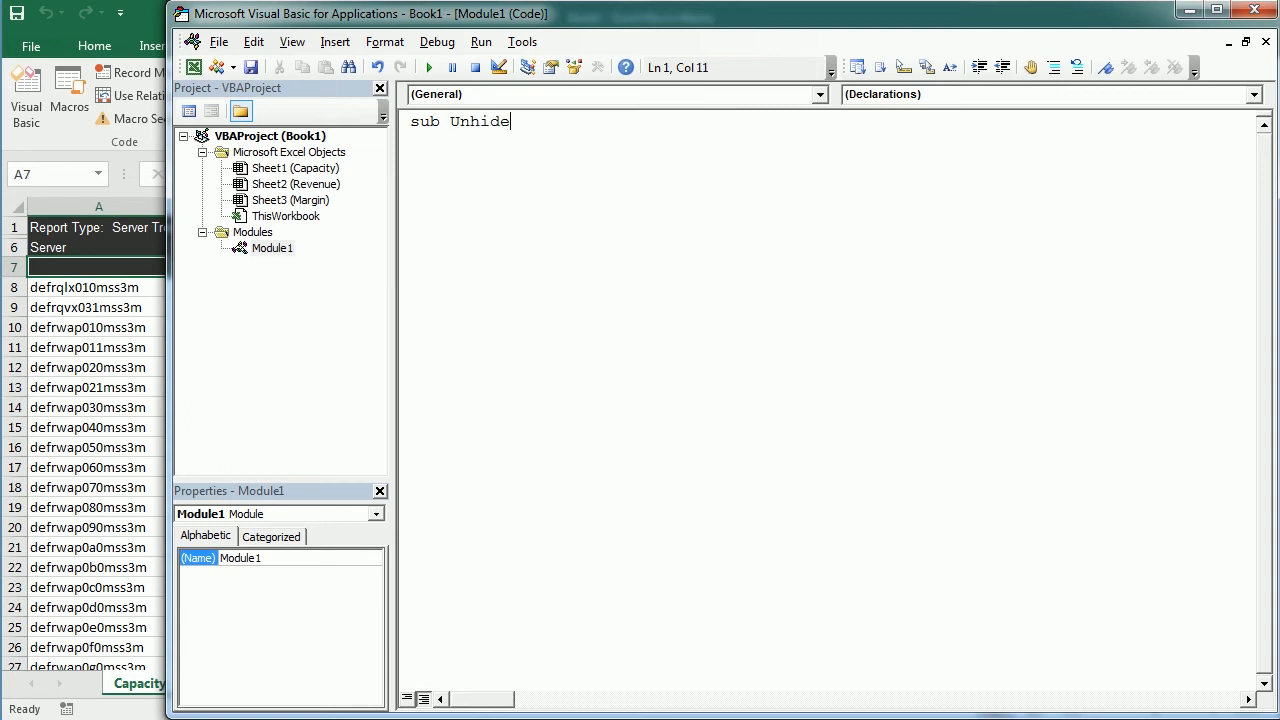
type("Sheet")
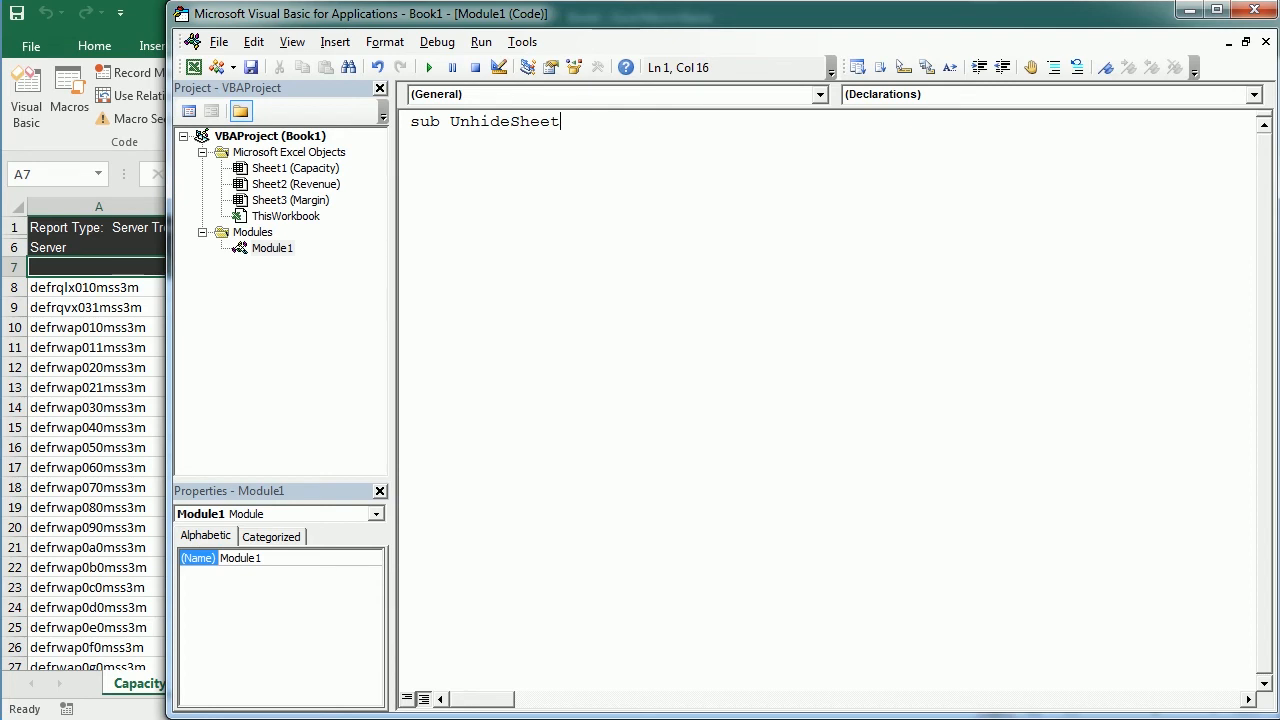
type("sAndCells(")
type("dim ws")
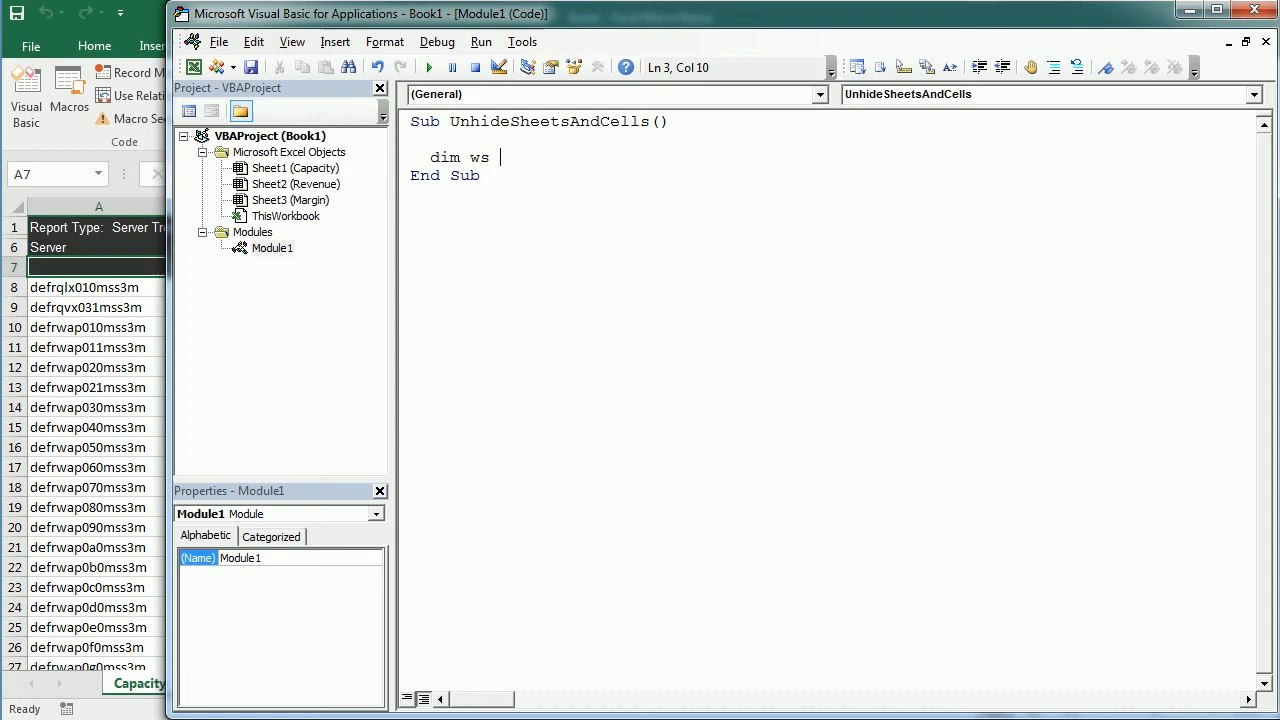
type("as workseh")
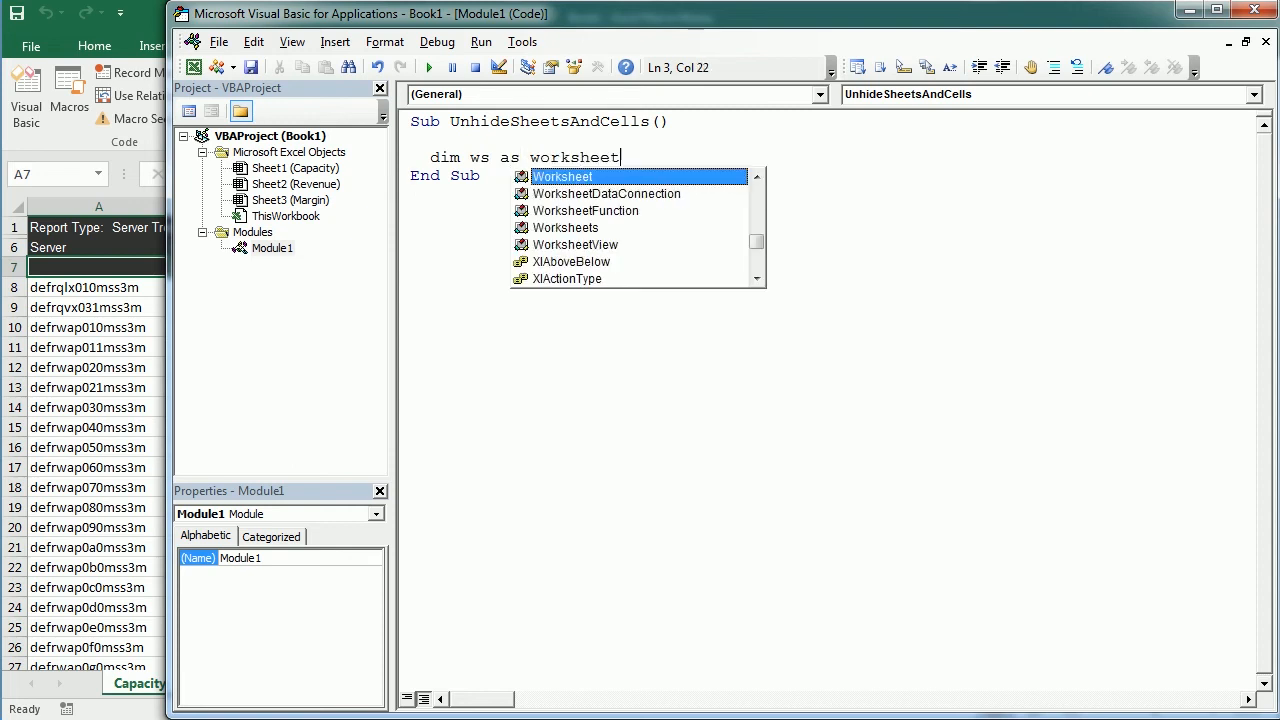
key("Enter")
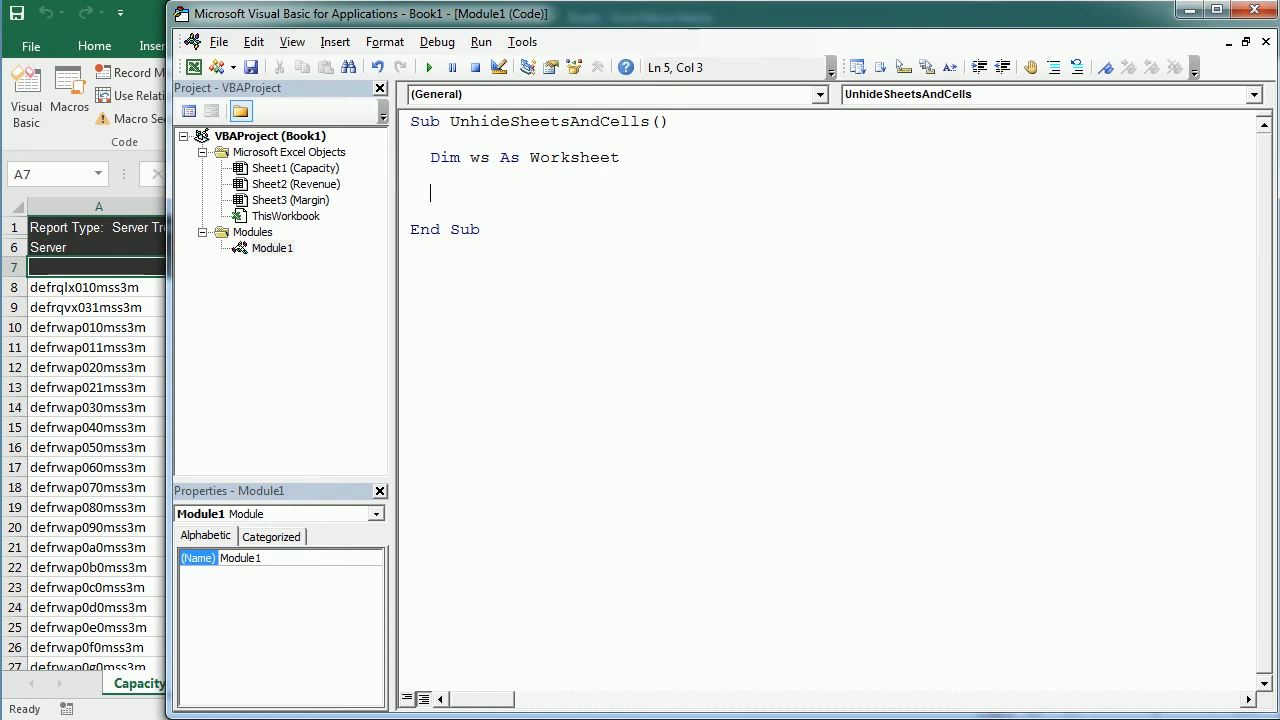
Write the loop line 'For Each ws In ActiveWorkbook.Worksheets'.
type("for e")
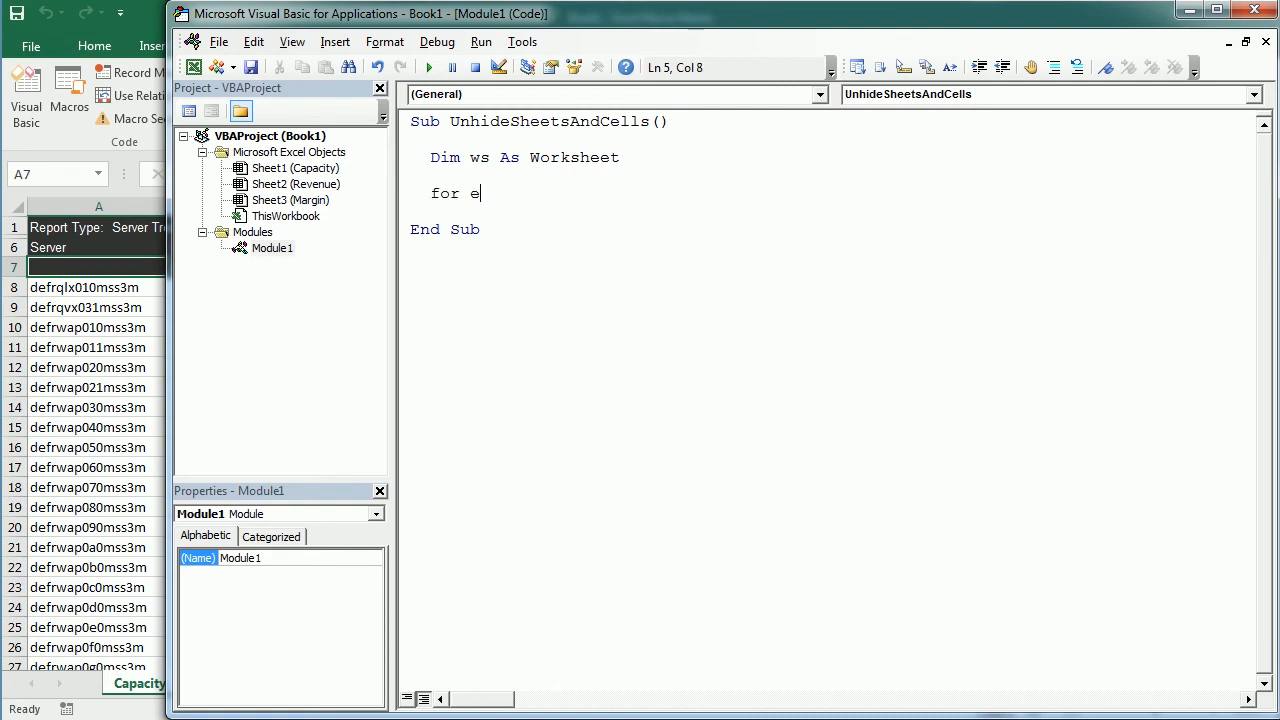
type("ach")
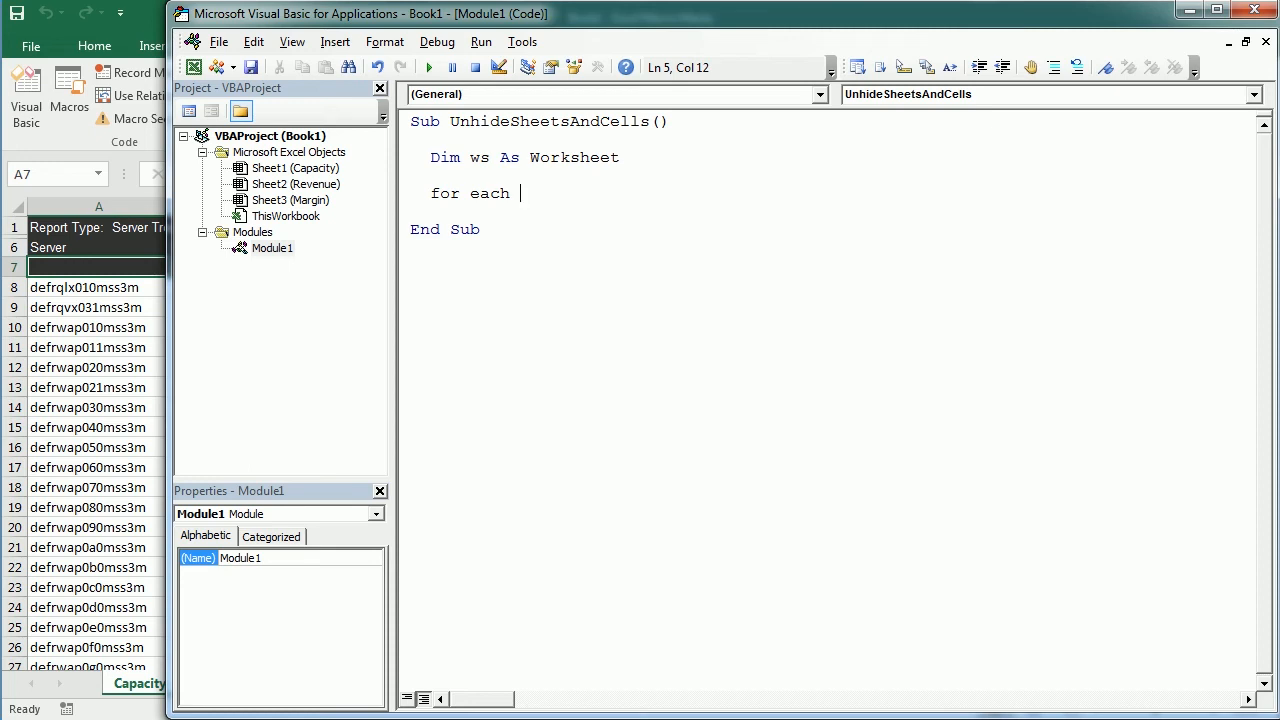
type("w")
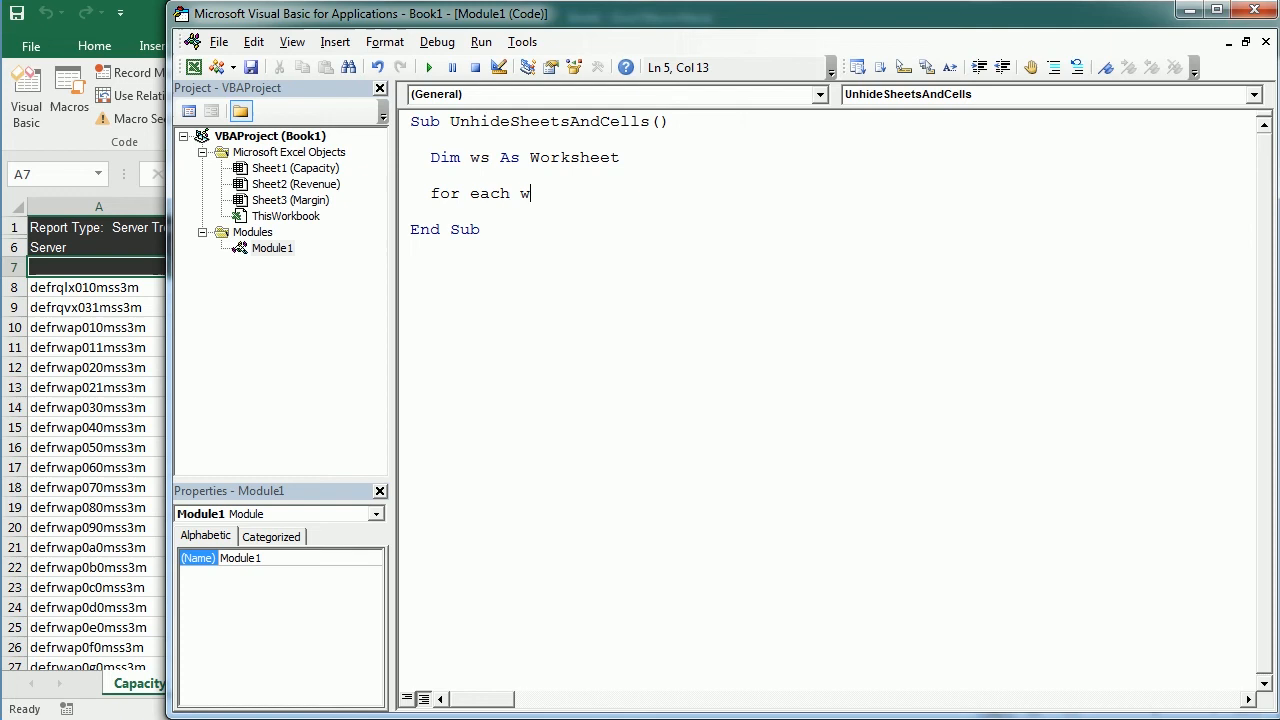
type("s in")
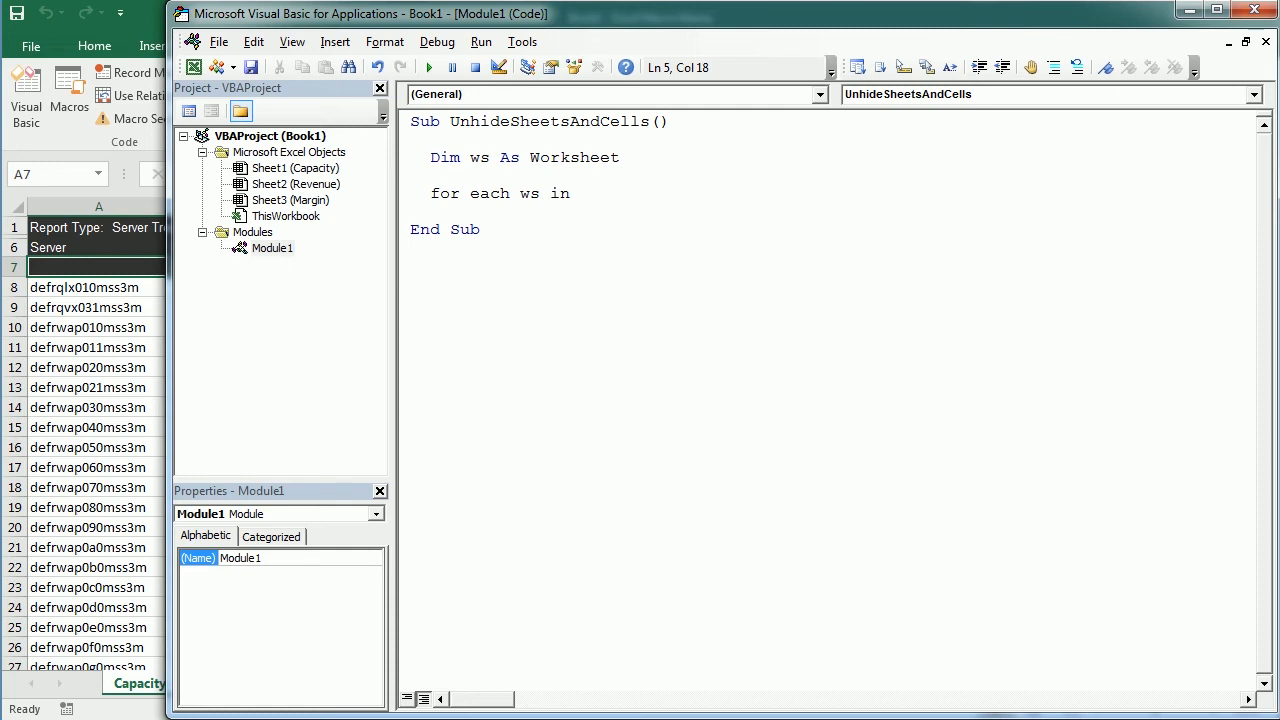
type("worksheets")
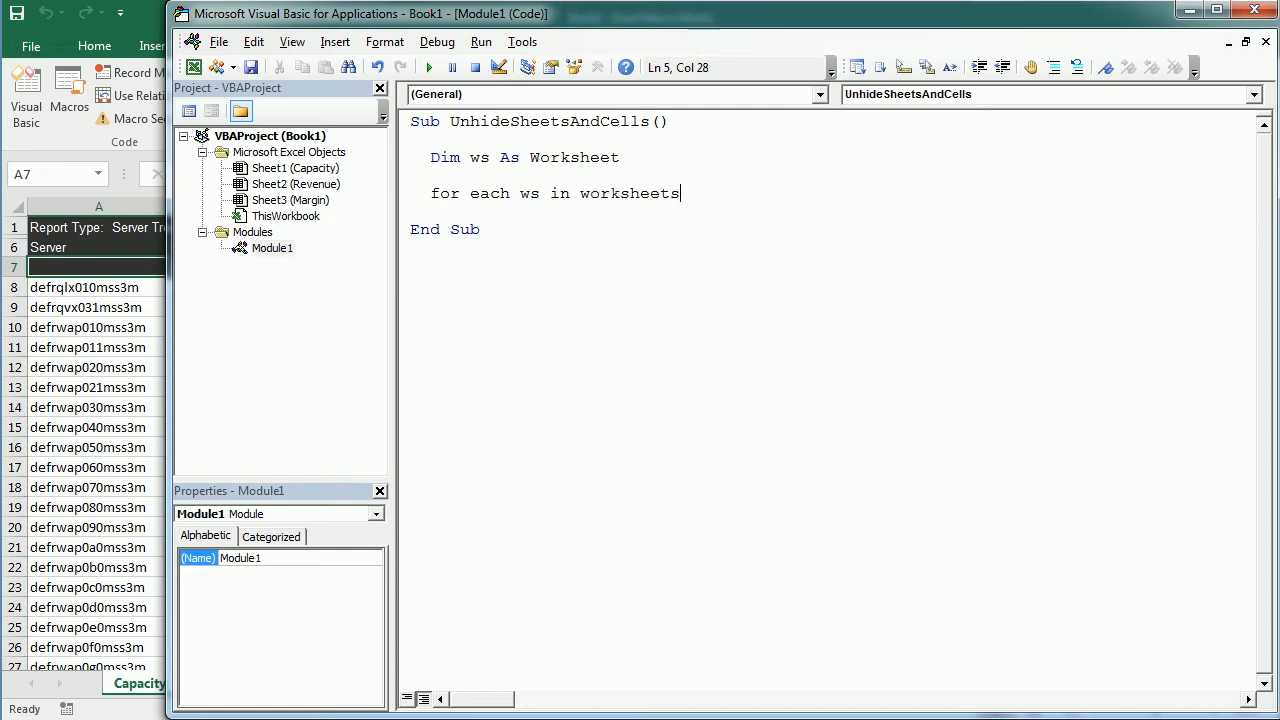
left_click(581, 193)
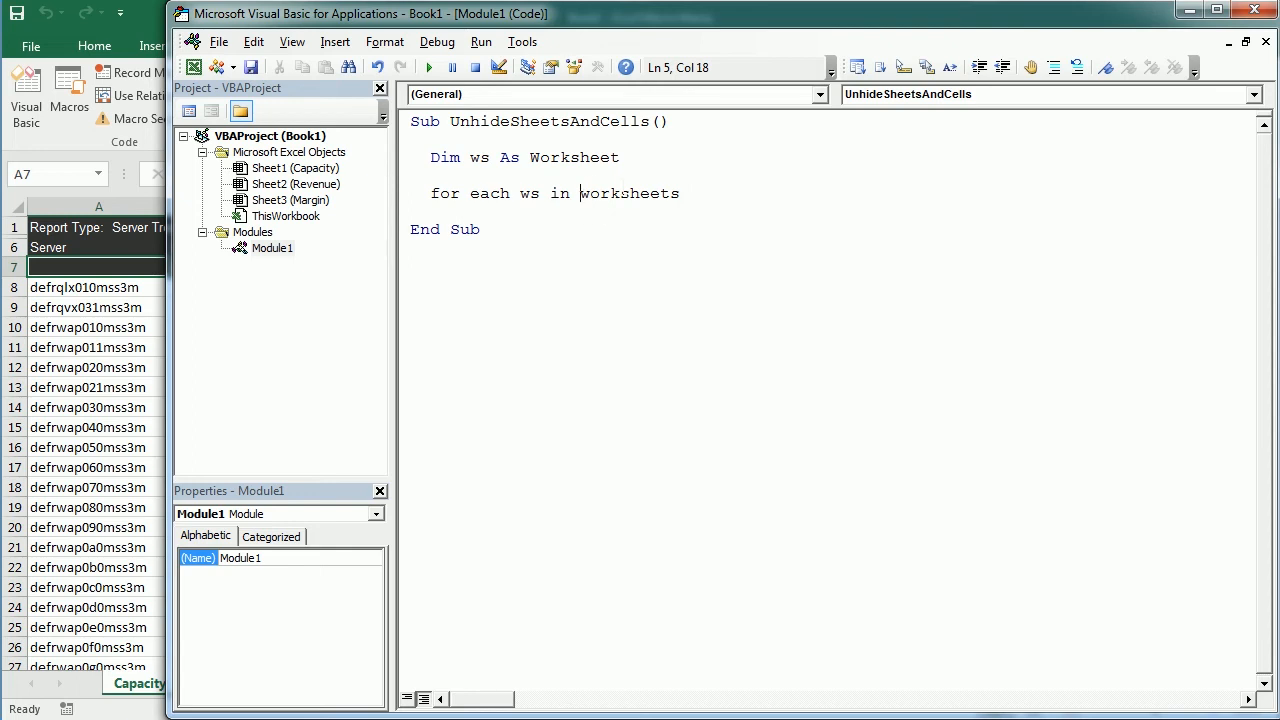
type("workbooks")
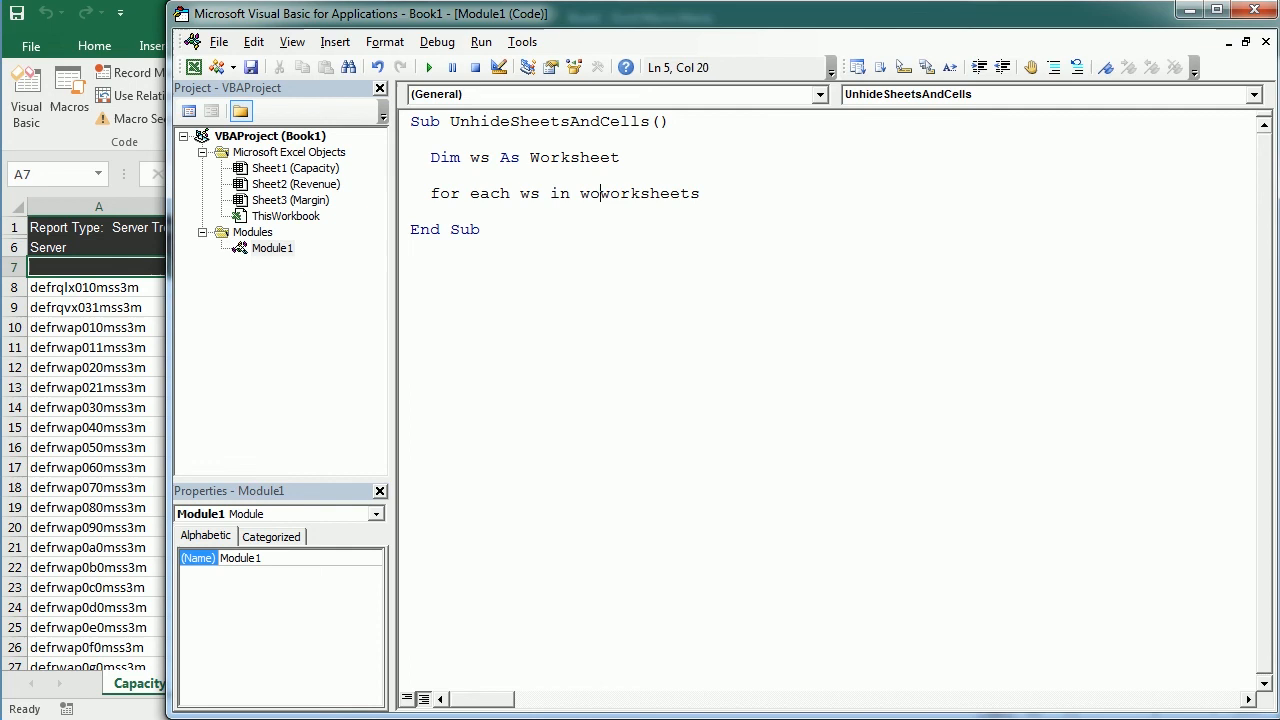
key("Backspace")
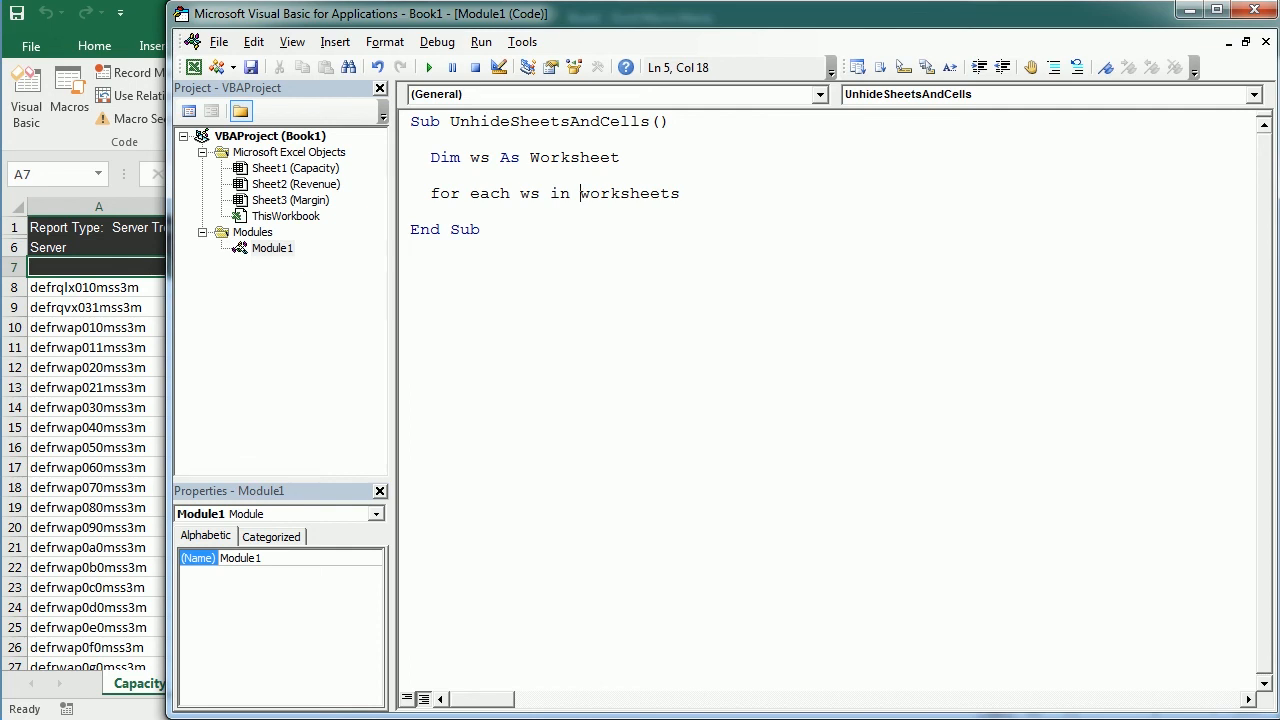
type("activewo")
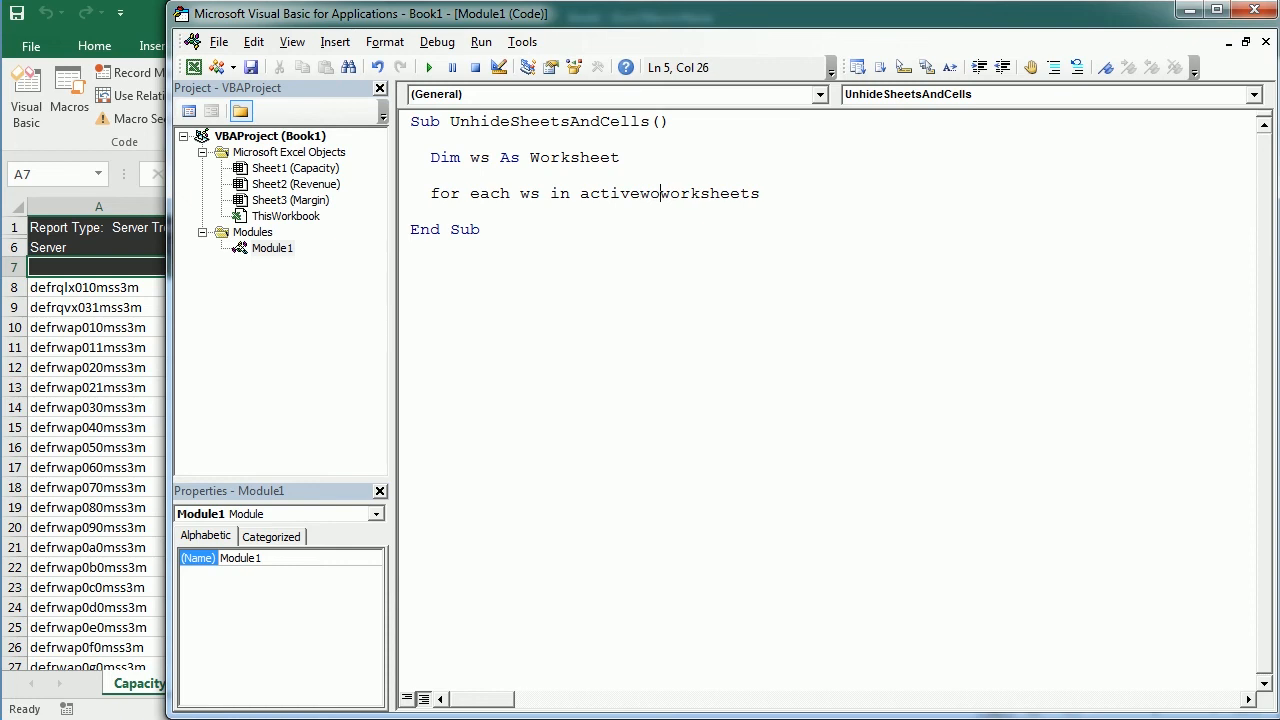
type("book")
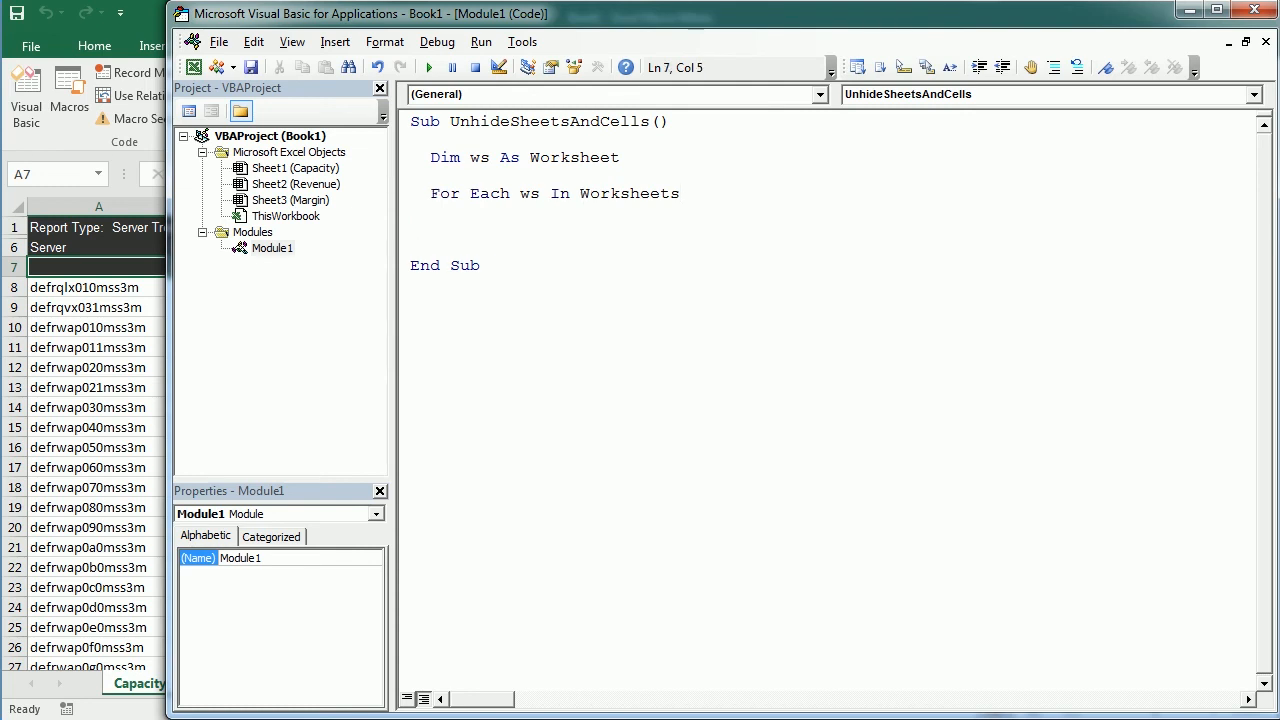
Add the comment 'unhide all sheets' and begin the ws.Visible assignment.
type("'")
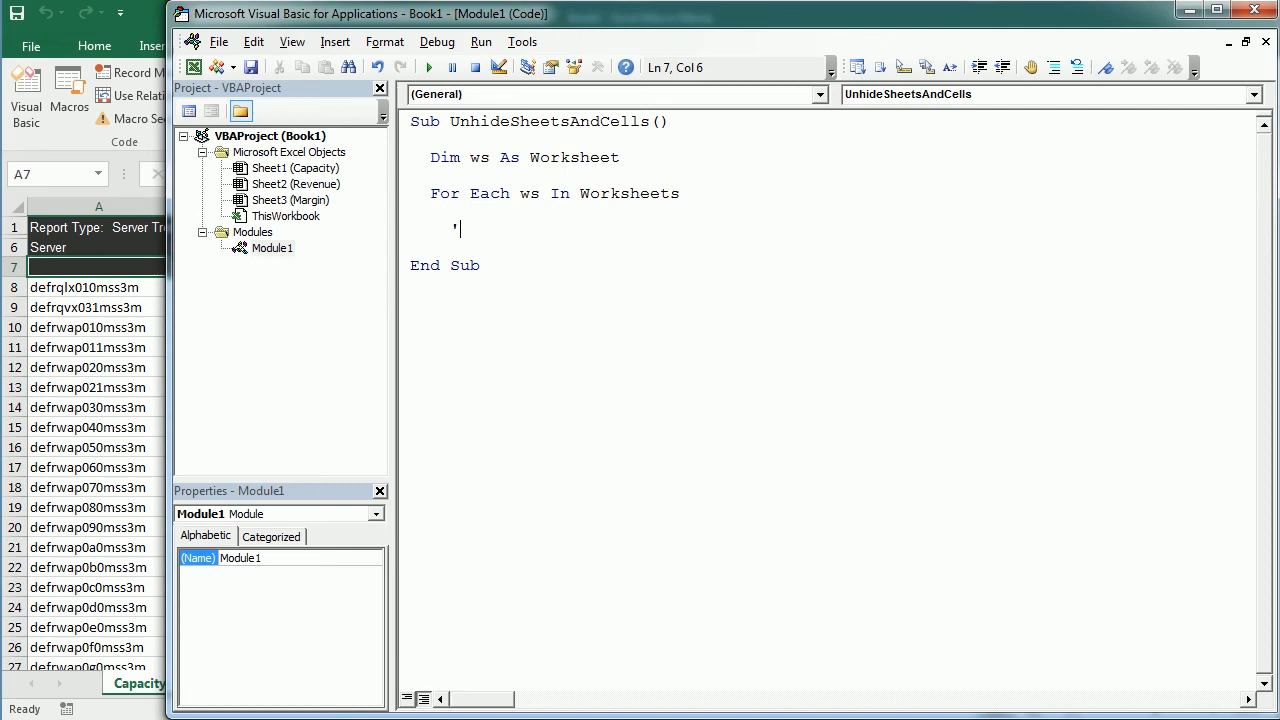
type("unhide all sheets")
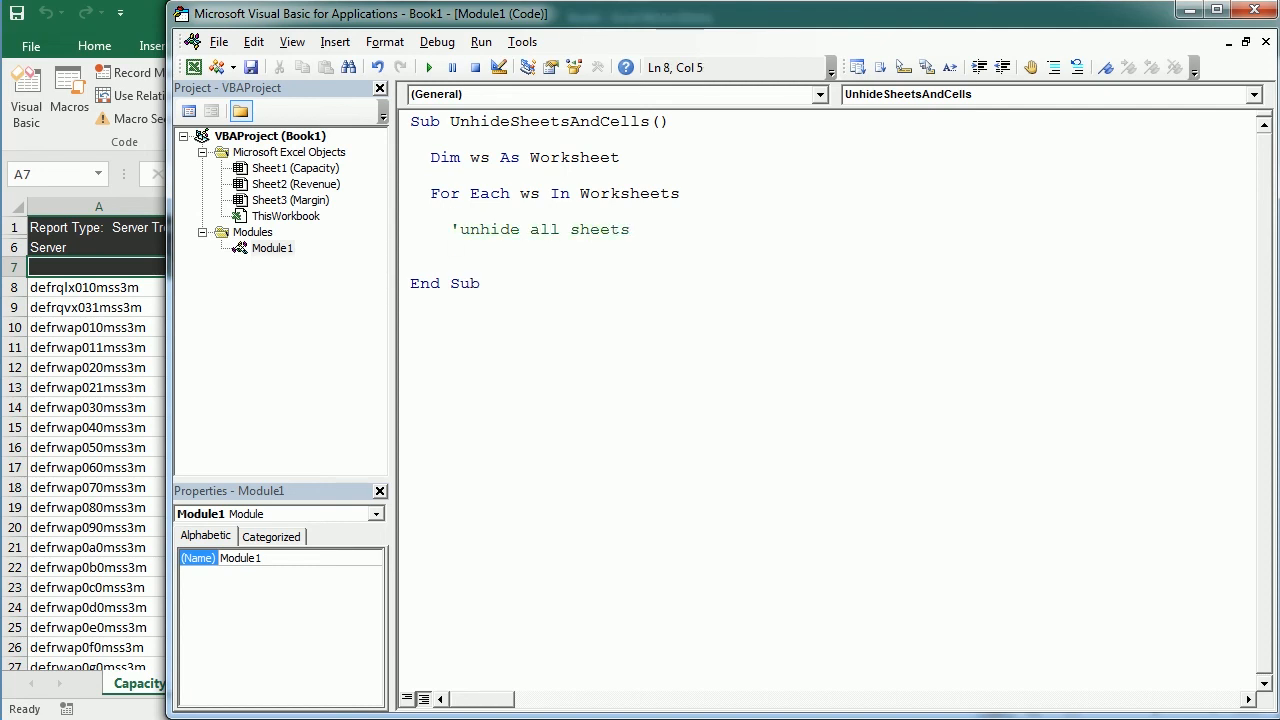
type("ws.vis")
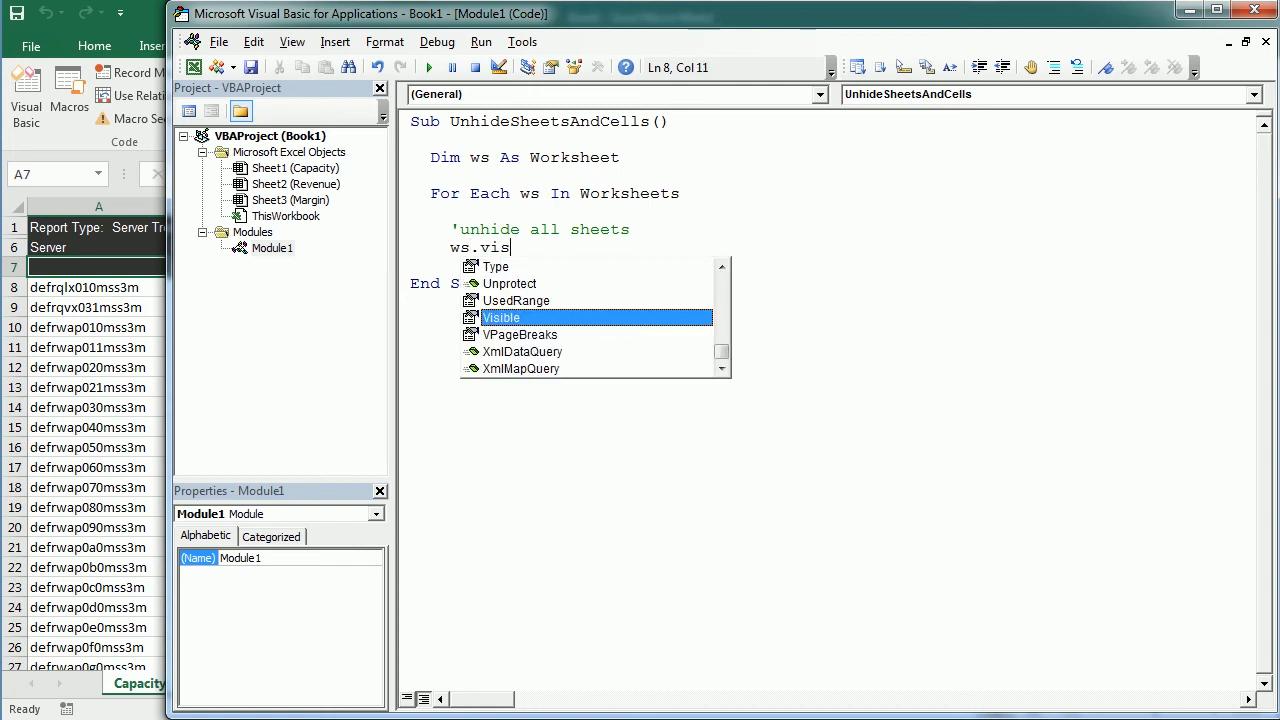
type("ible=")
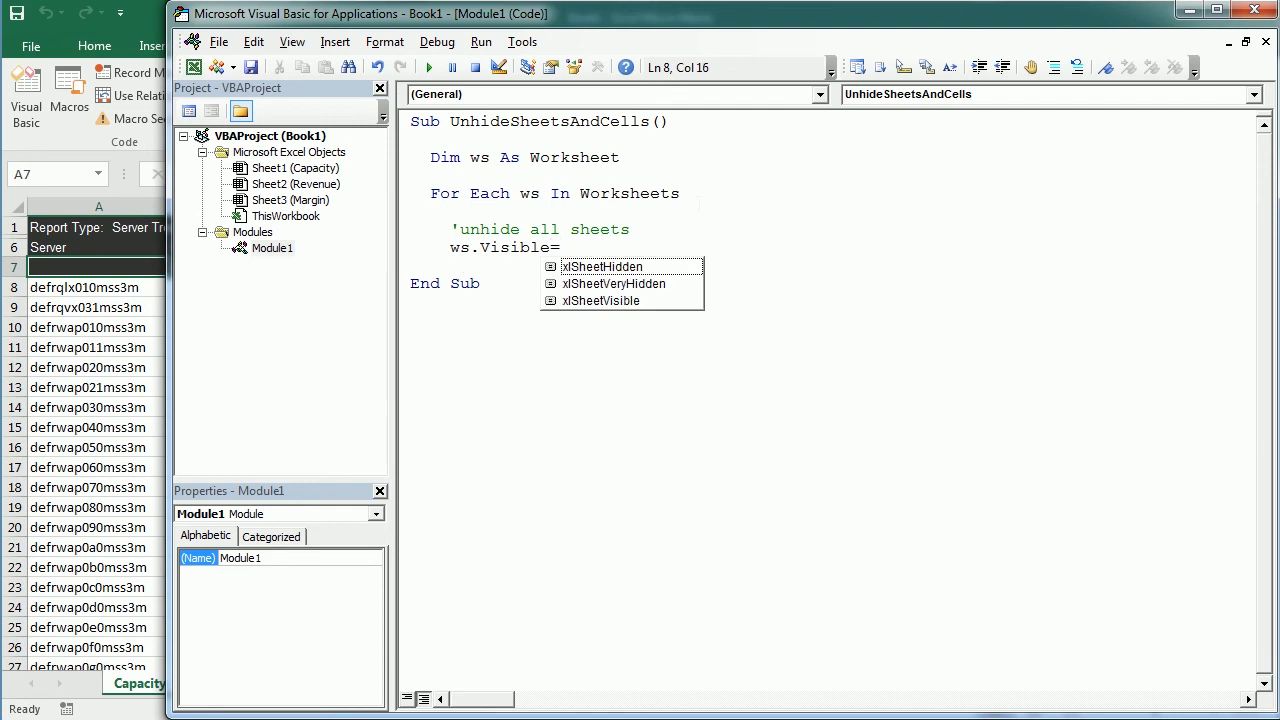
mouse_move(653, 288)
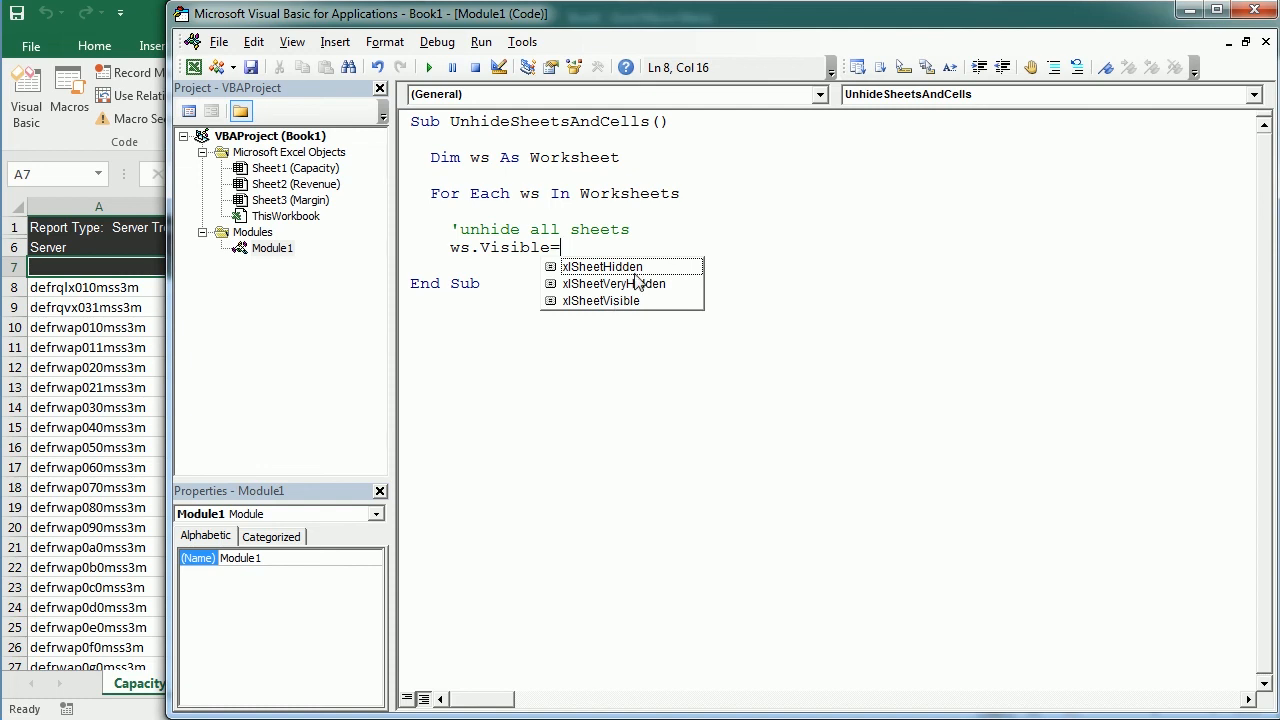
mouse_move(606, 313)
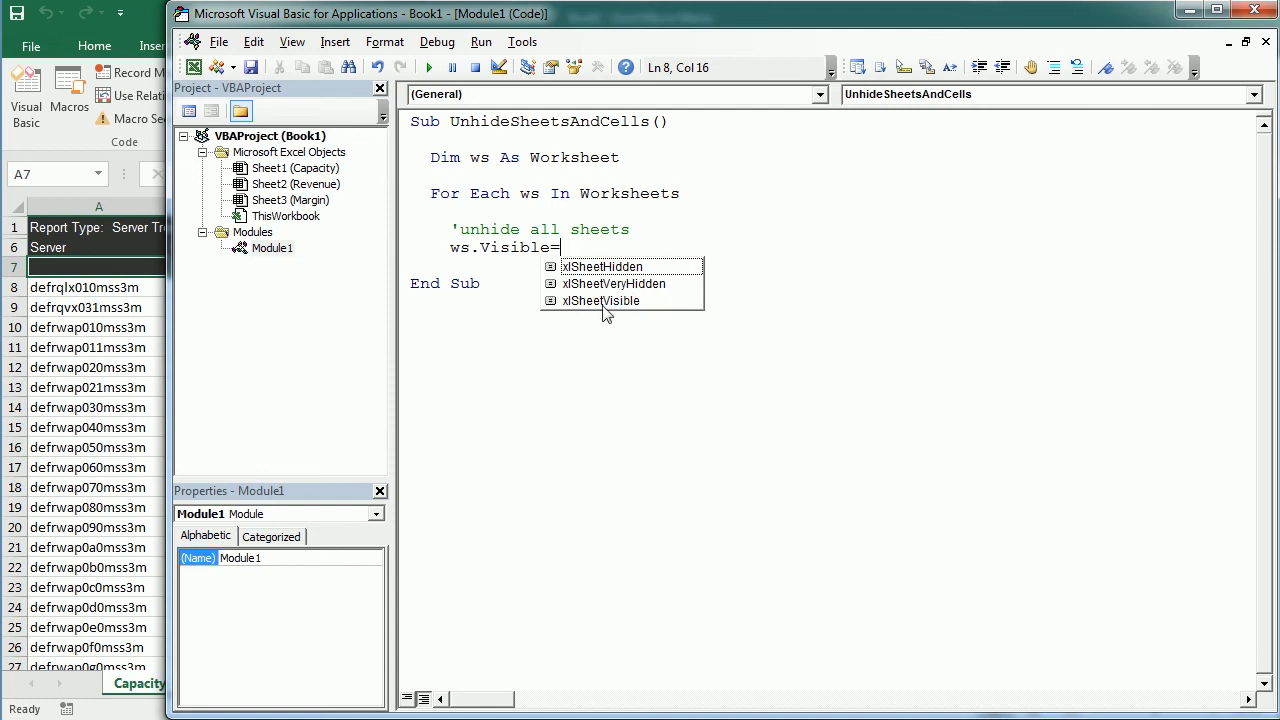
mouse_move(642, 270)
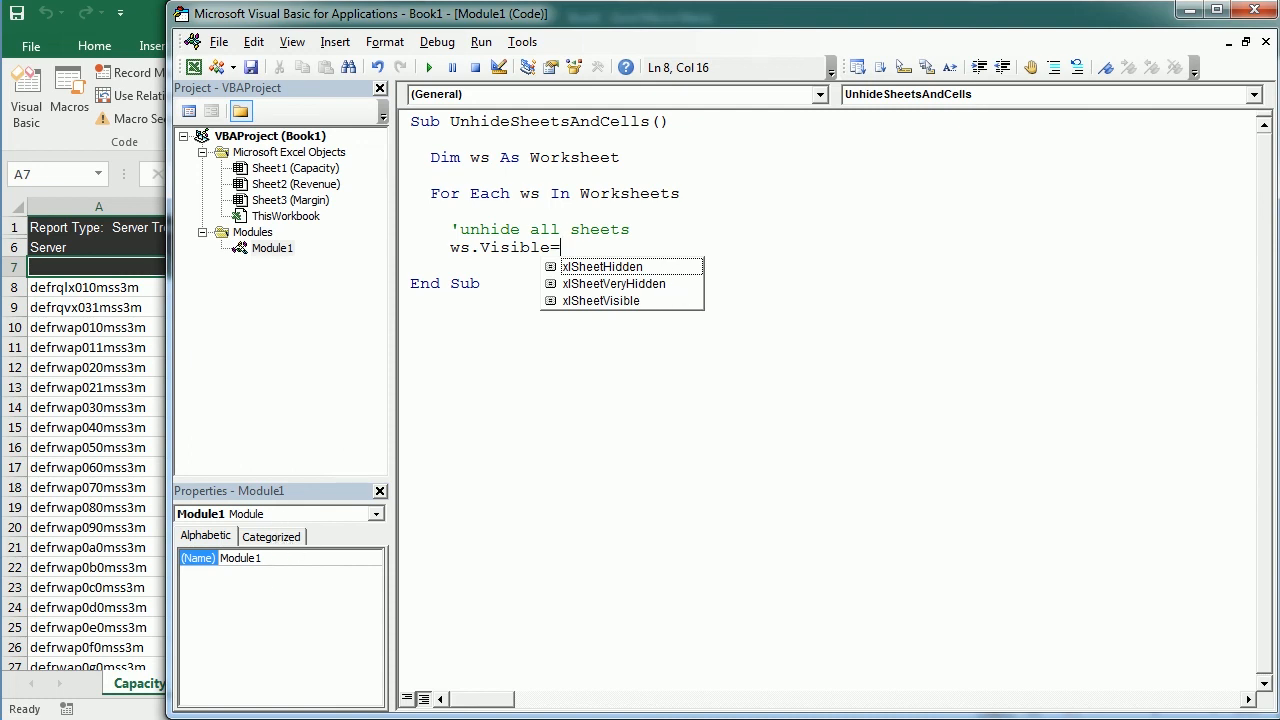
mouse_move(679, 288)
type(" xlSheetVisible")
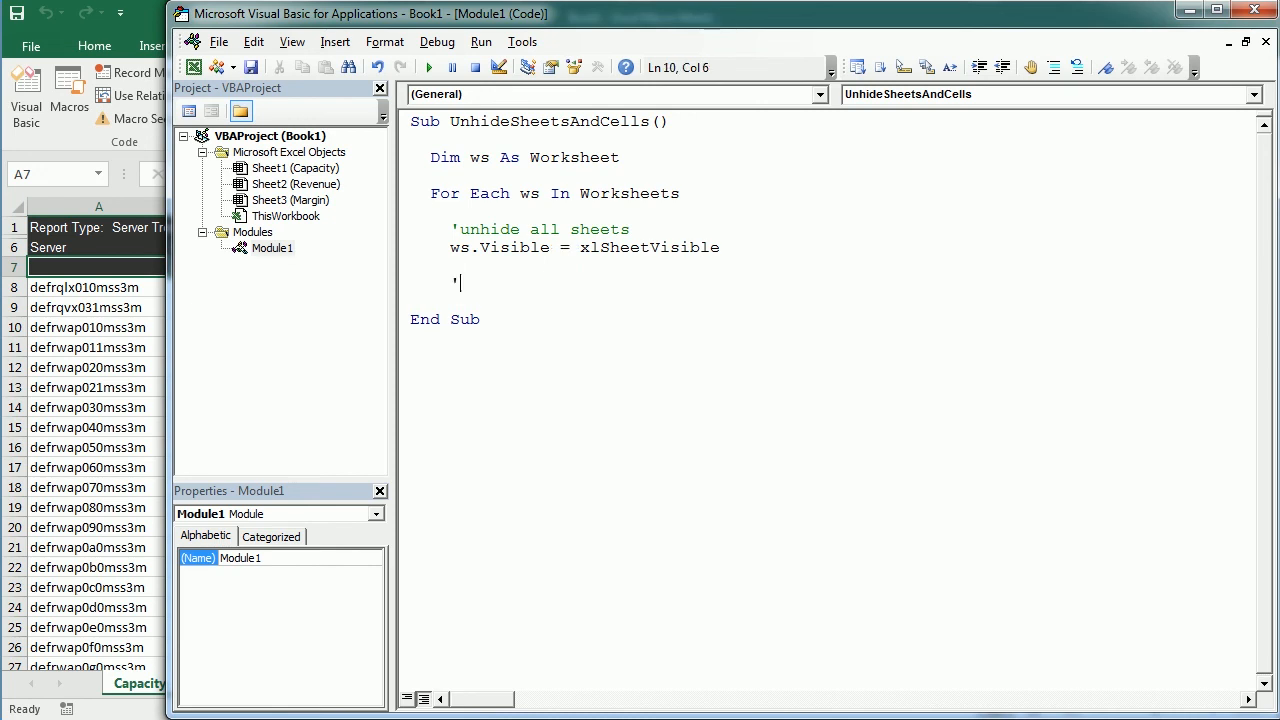
Add the 'unhide all cells' comment and 'ws.Rows.Hidden = False'.
type("unhide")
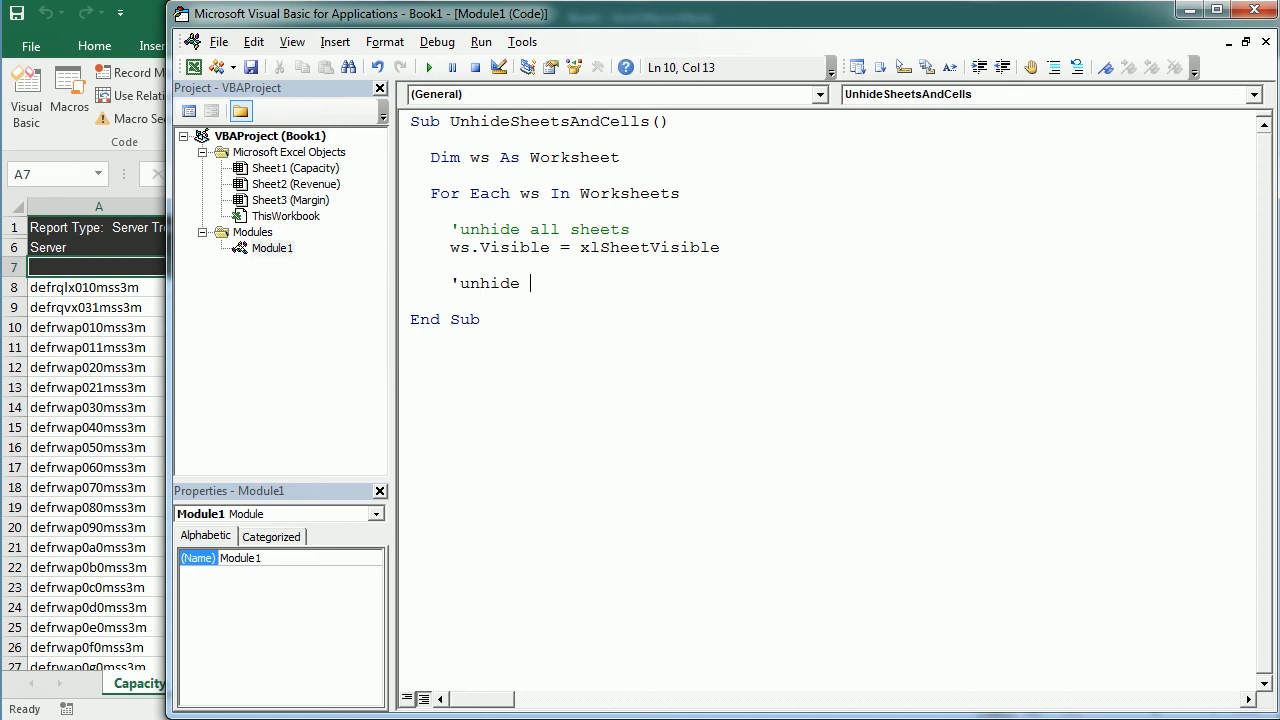
type("all cells")
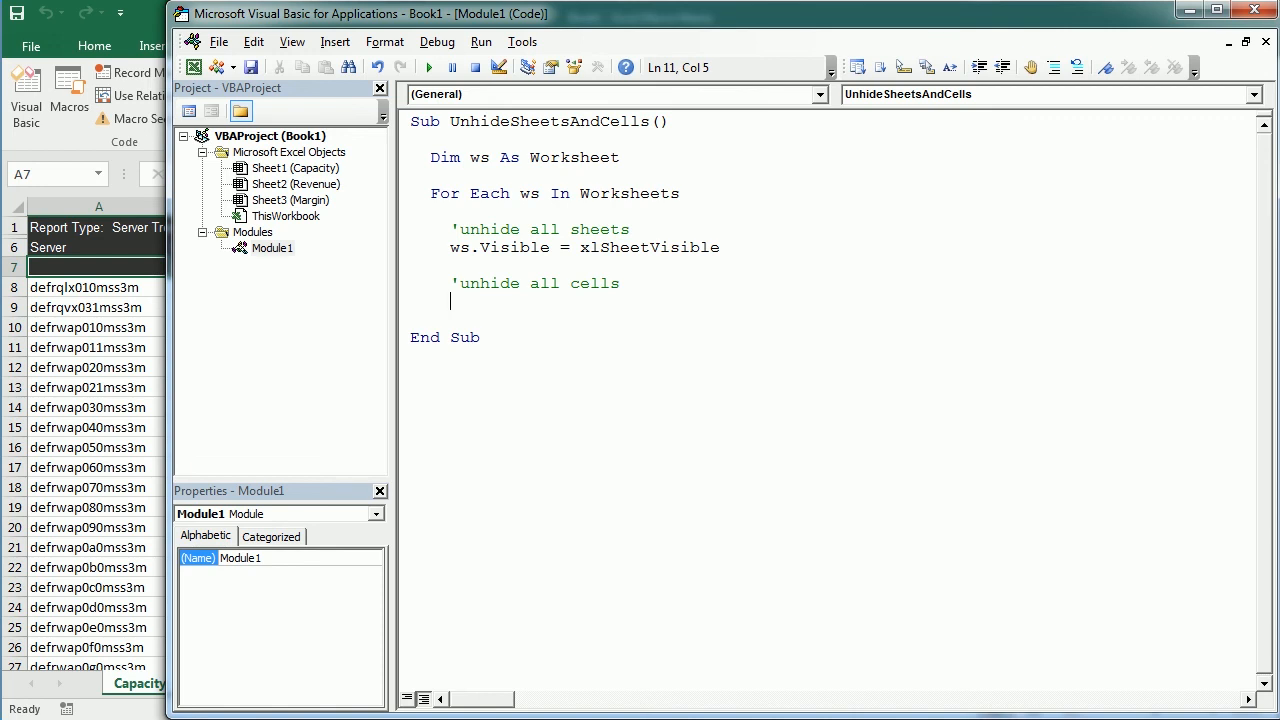
type("ws.")
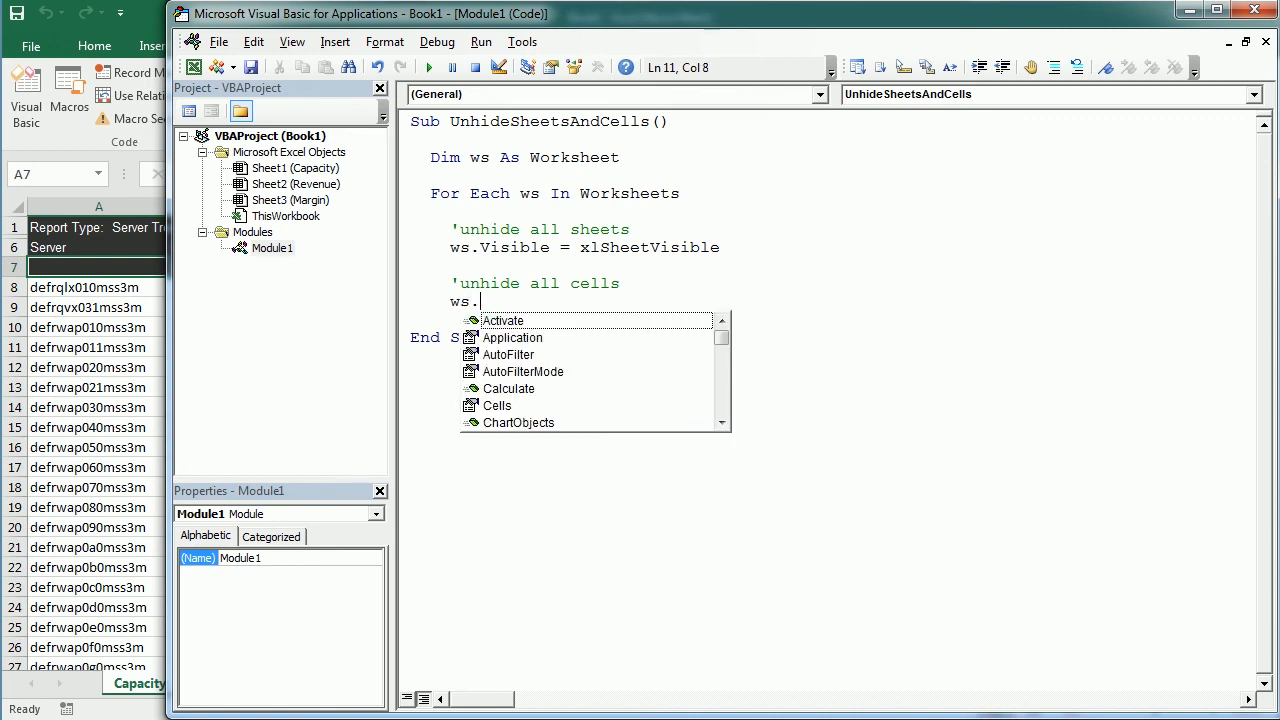
type("Rows.hidde")
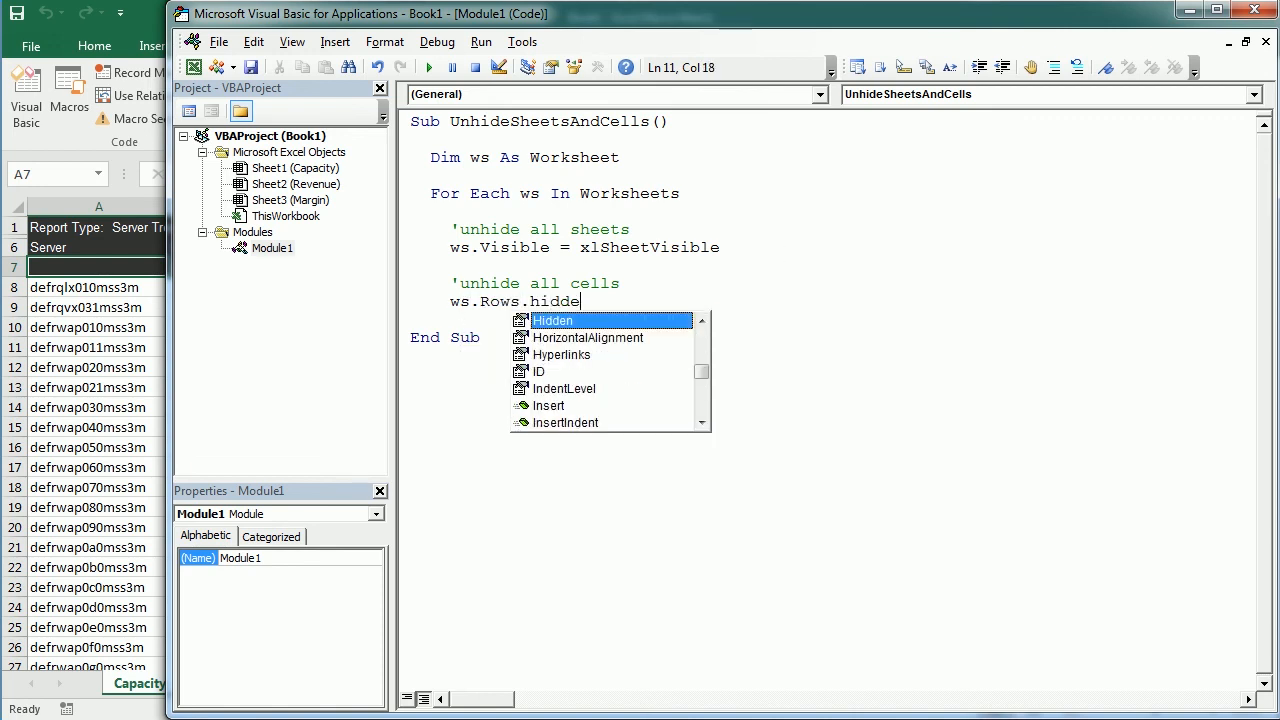
type("n =")
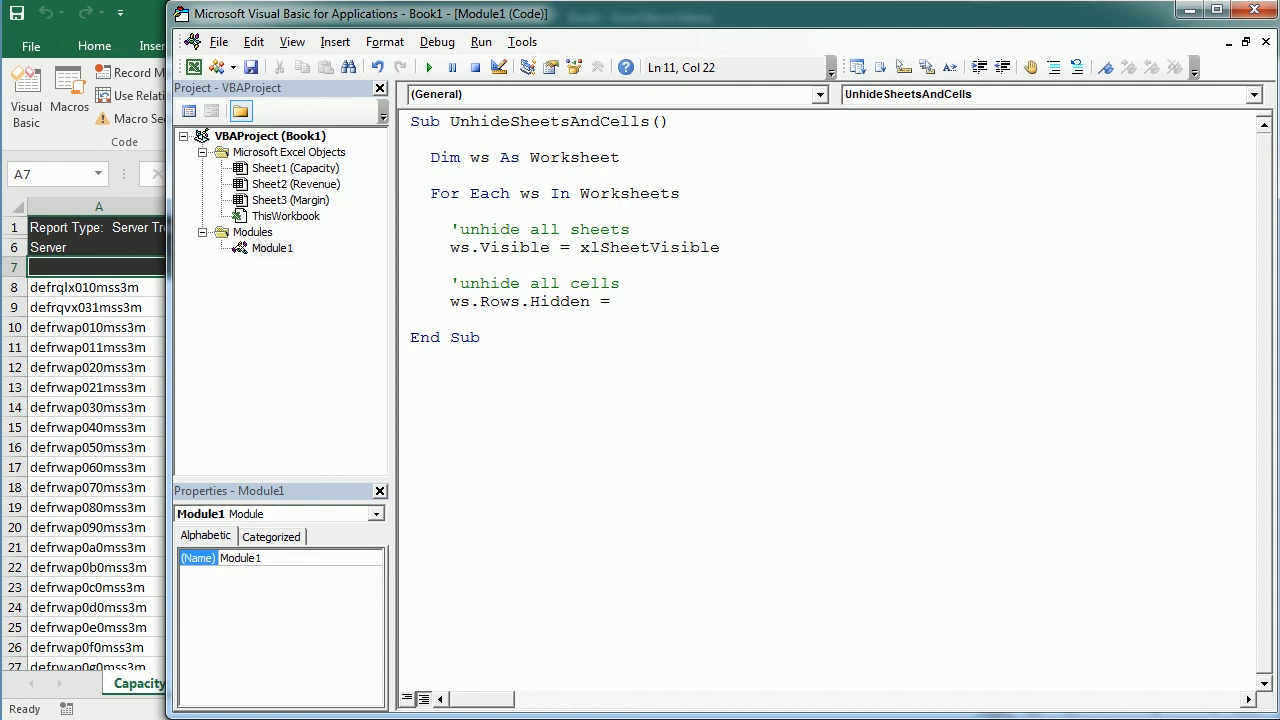
type("false")
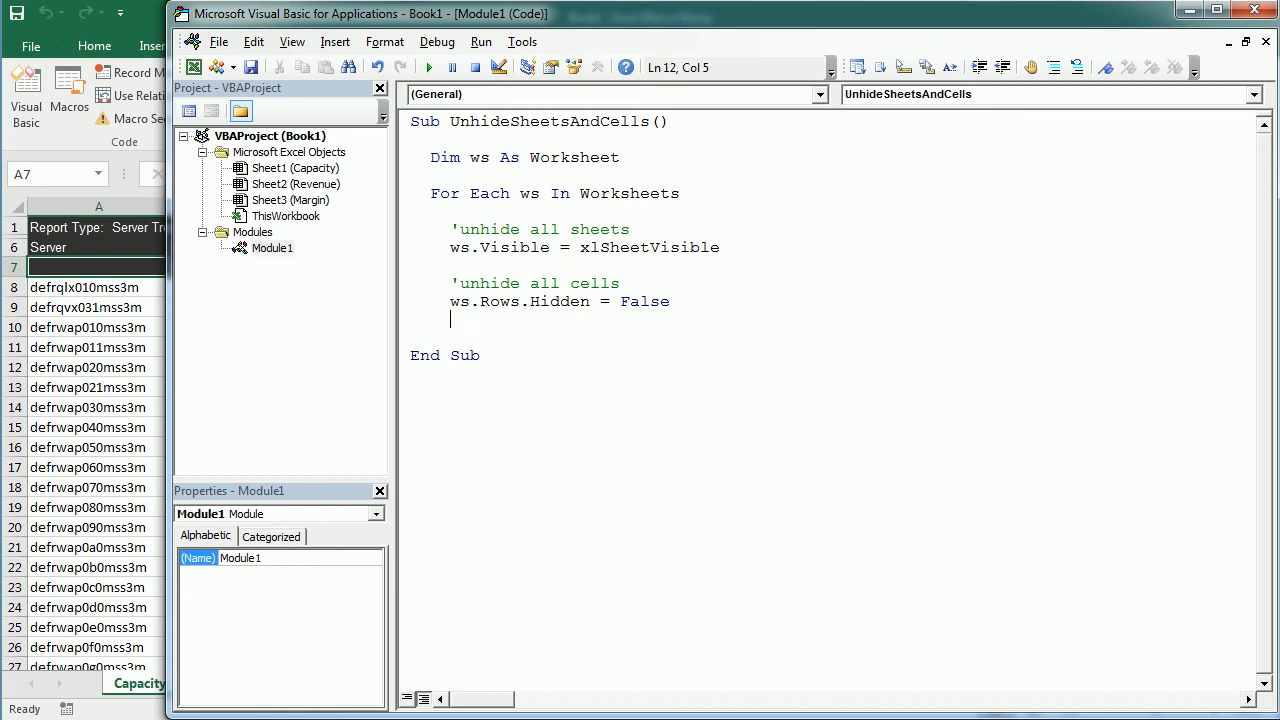
Add 'ws.Columns.Hidden = False' and close the loop with Next.
type("ws.column")
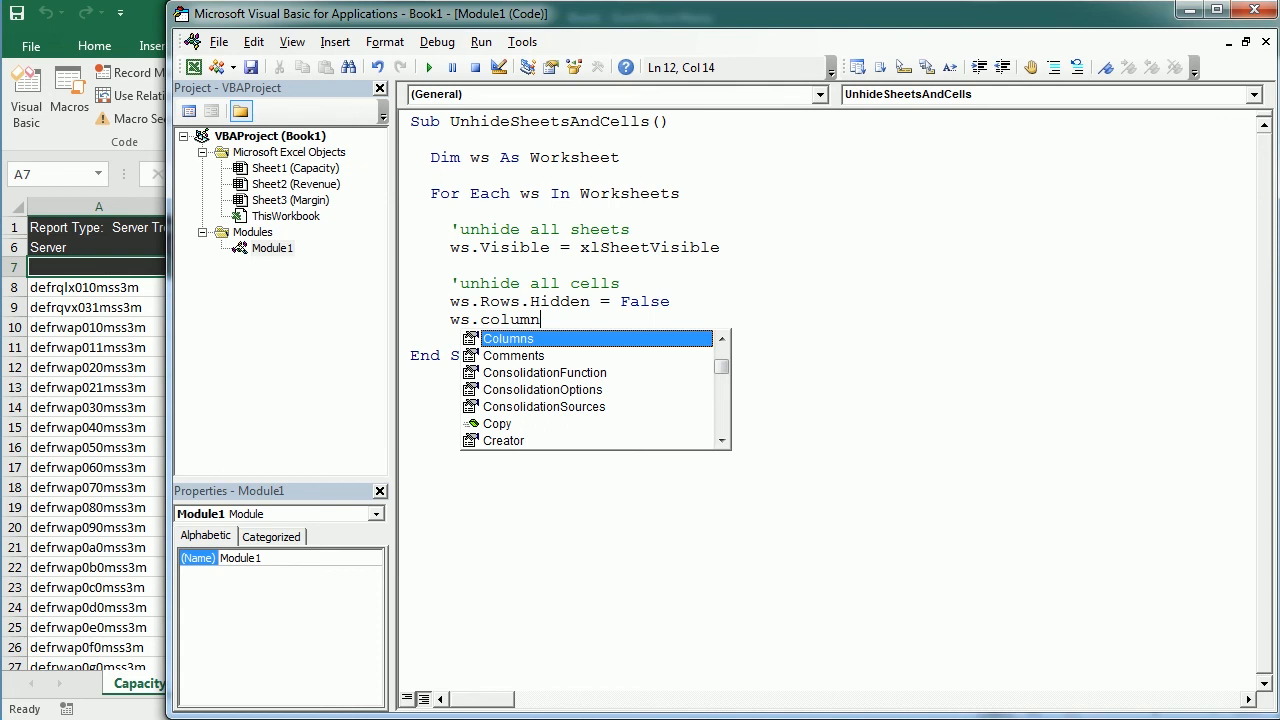
type("Columns.Hidden=")
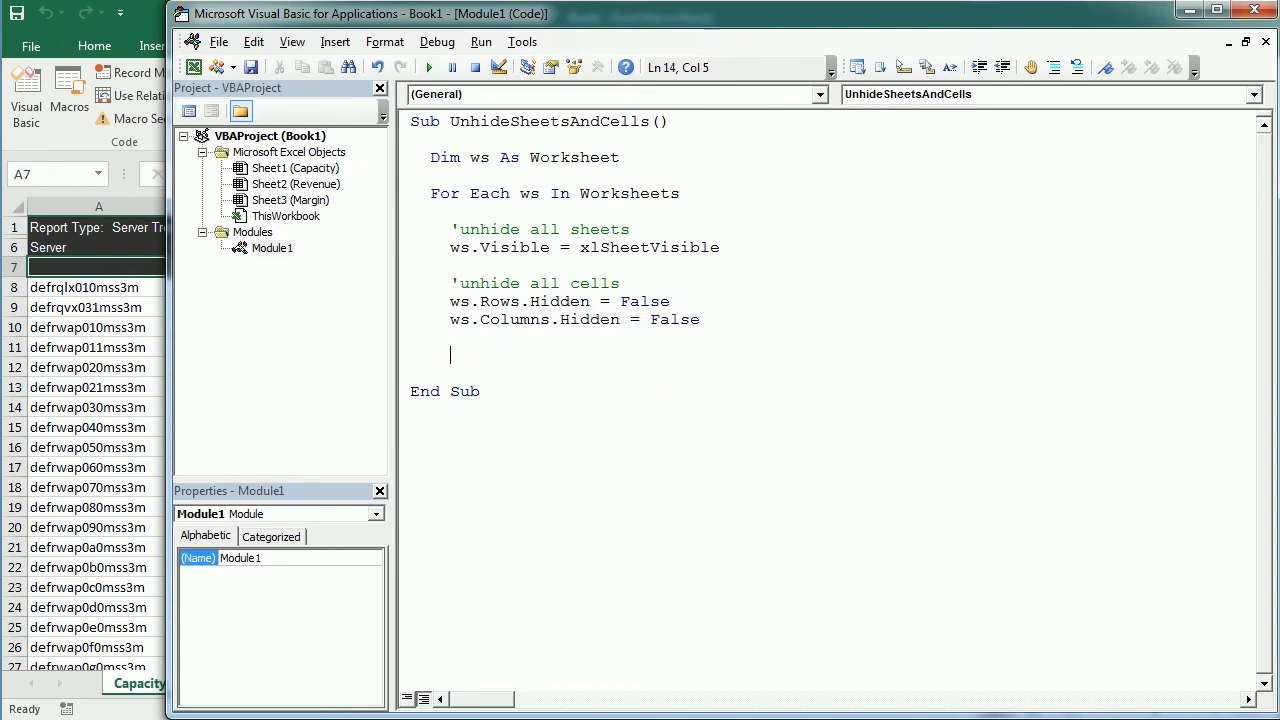
type("next")
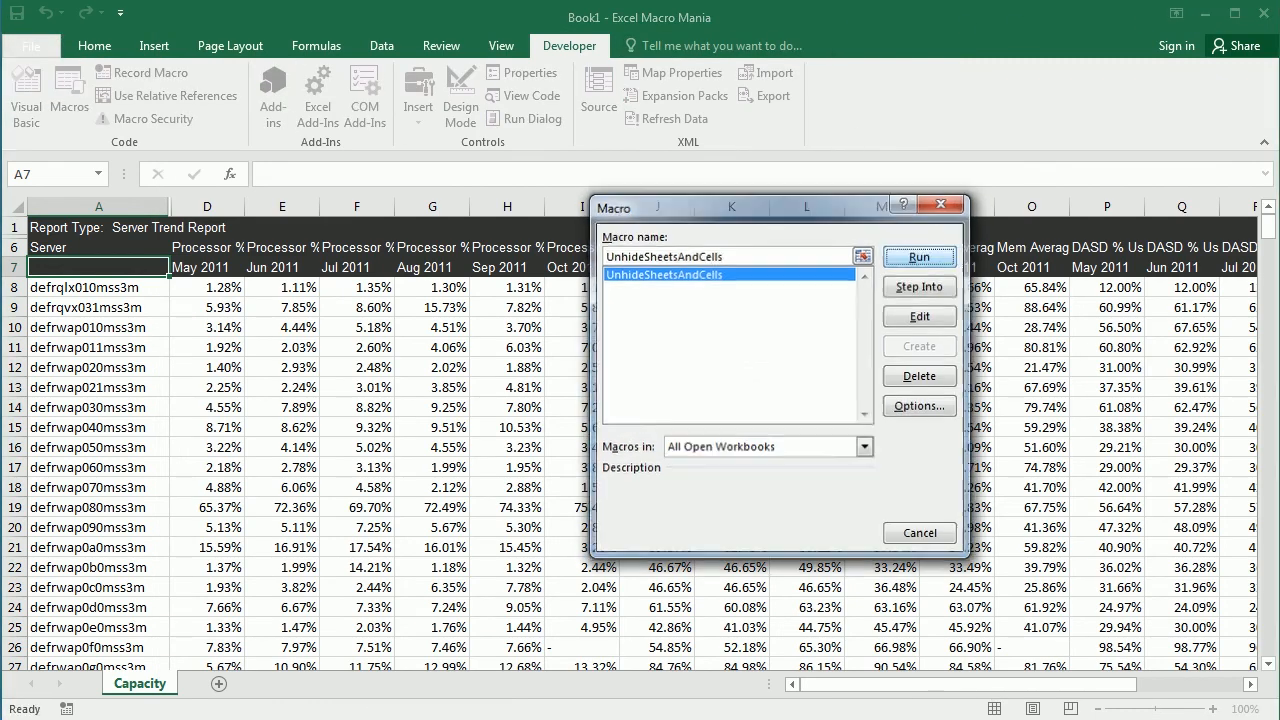
Run the UnhideSheetsAndCells macro from the Macros list.
left_click(919, 256)
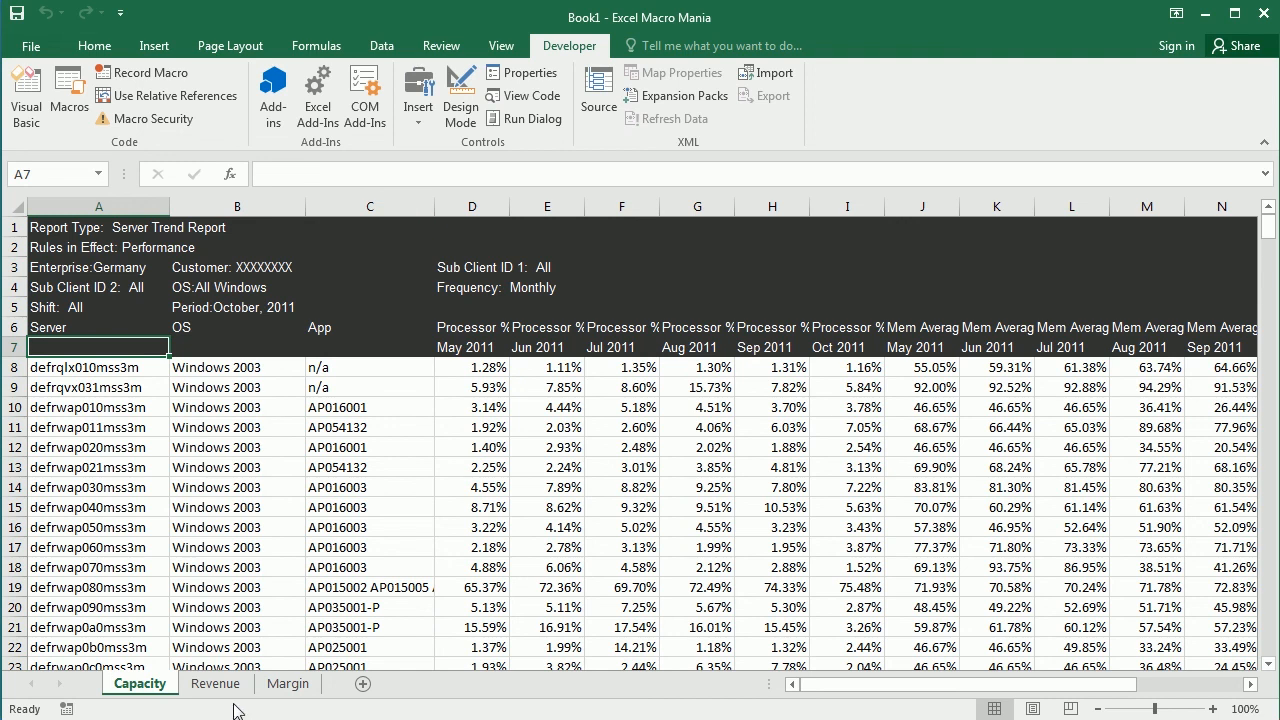
mouse_move(253, 350)
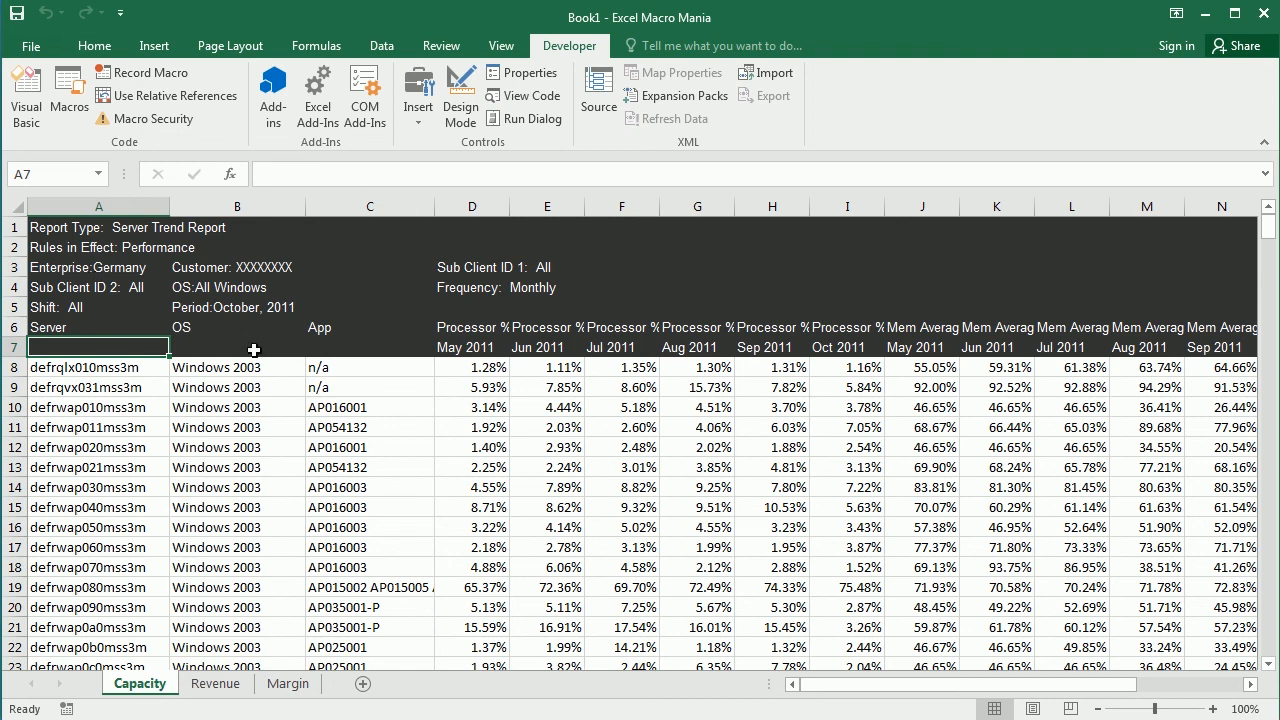